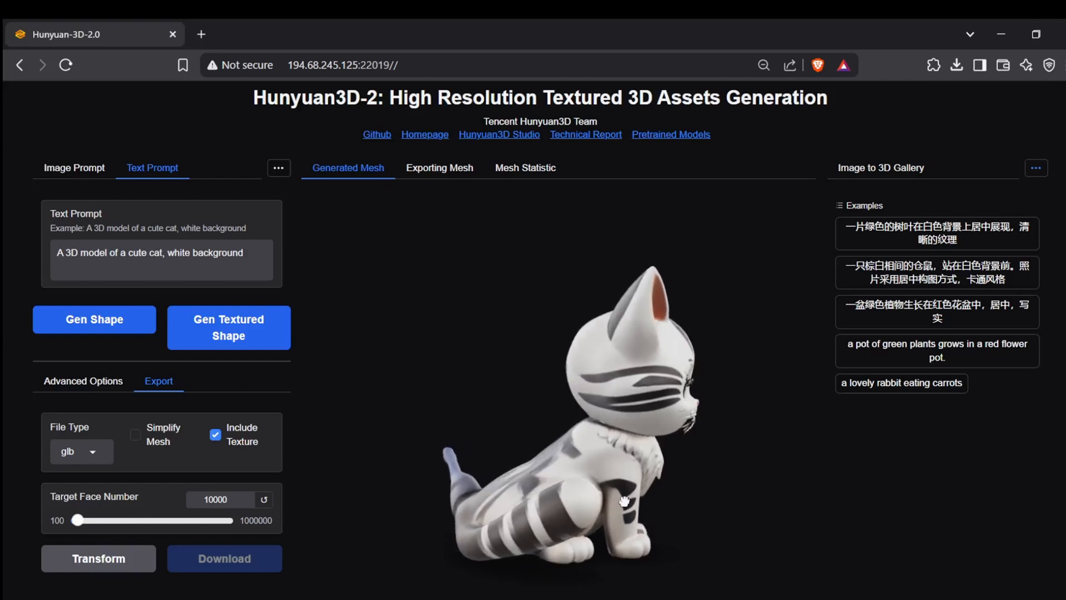
- Orbit the cat model from a front view to a three-quarter view
left_click_drag(624, 501, 530, 482)
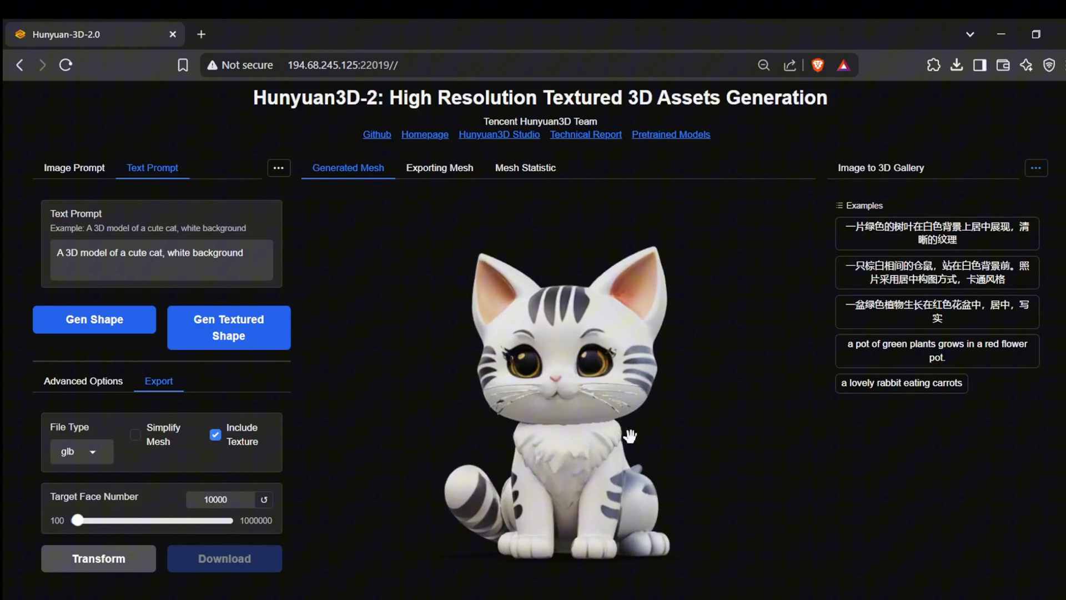
left_click_drag(631, 436, 712, 452)
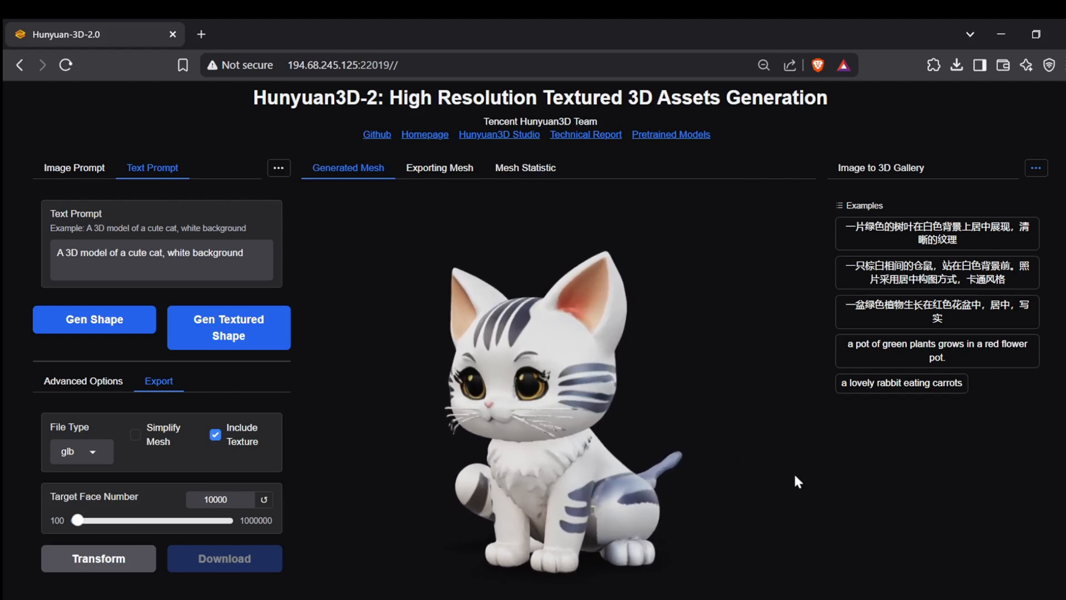
mouse_move(741, 518)
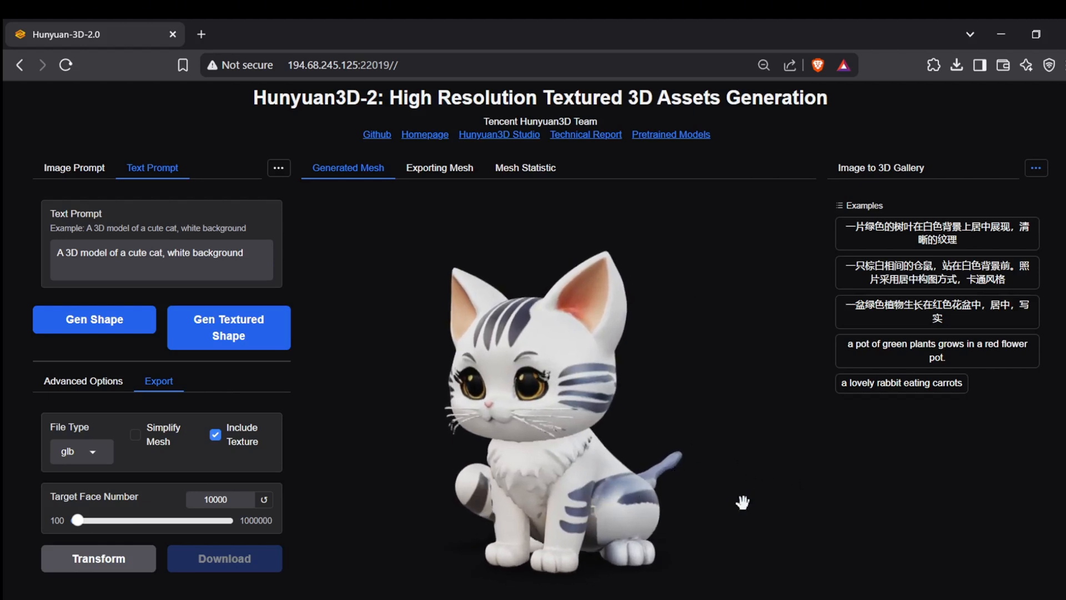
left_click(275, 34)
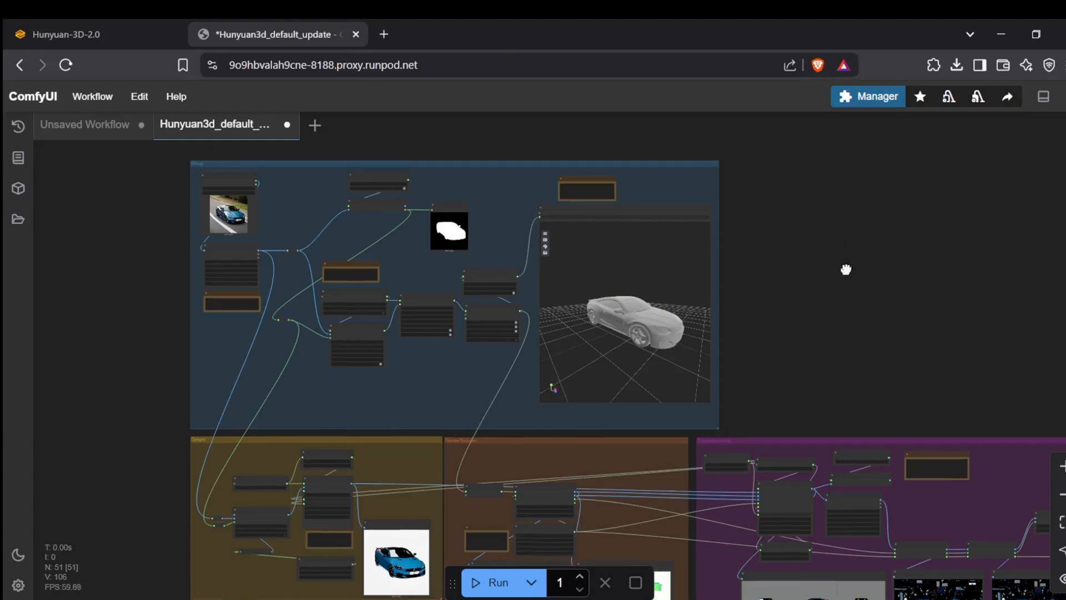
- Pan from the untextured car mesh preview to the textured blue car preview and enlarge it
left_click_drag(846, 270, 781, 357)
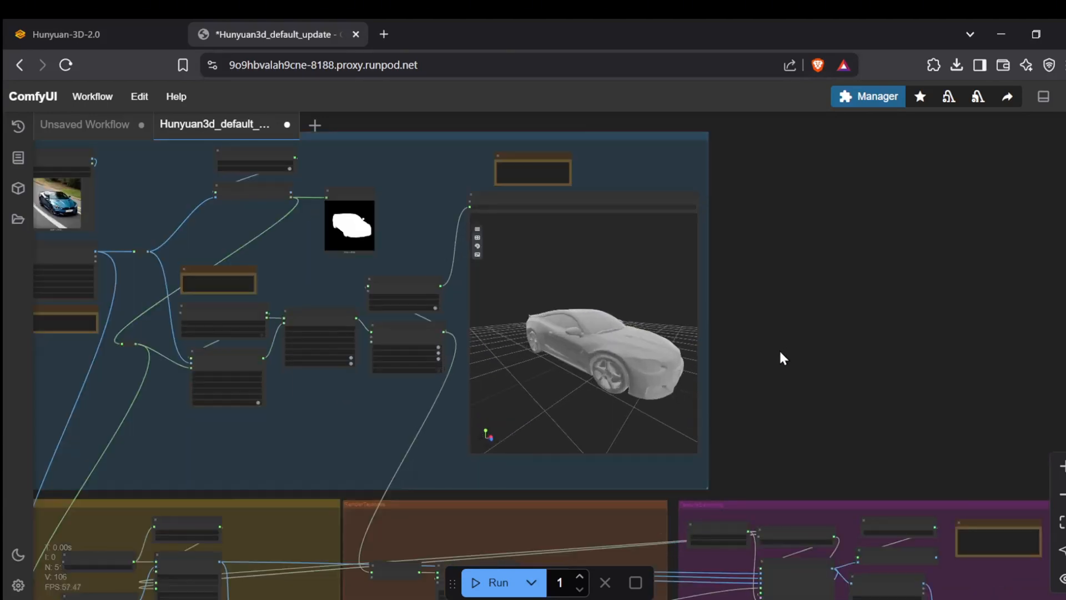
left_click_drag(782, 357, 965, 401)
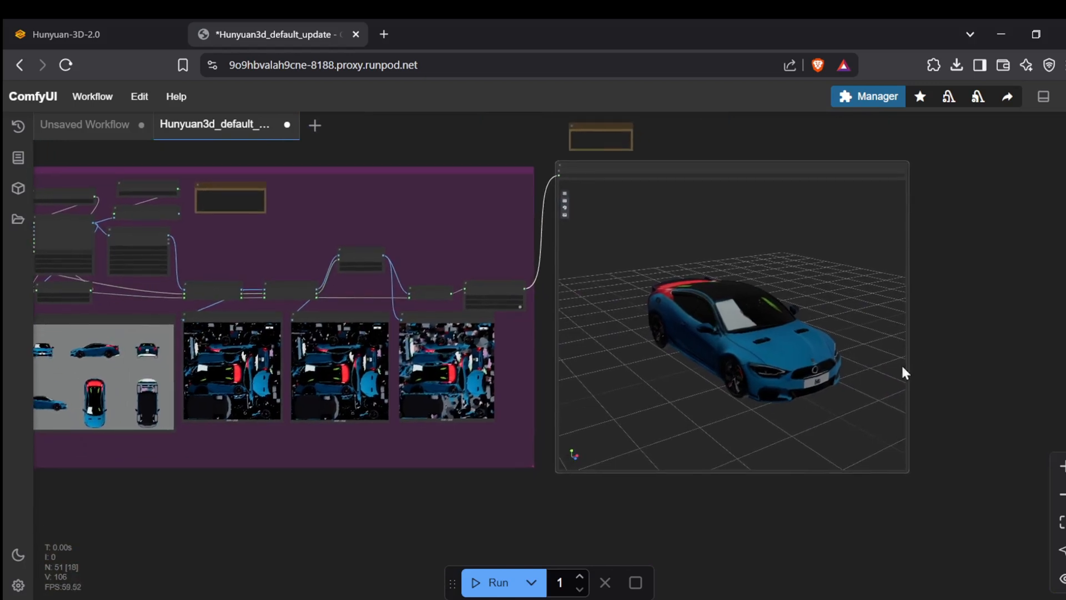
left_click_drag(905, 372, 863, 324)
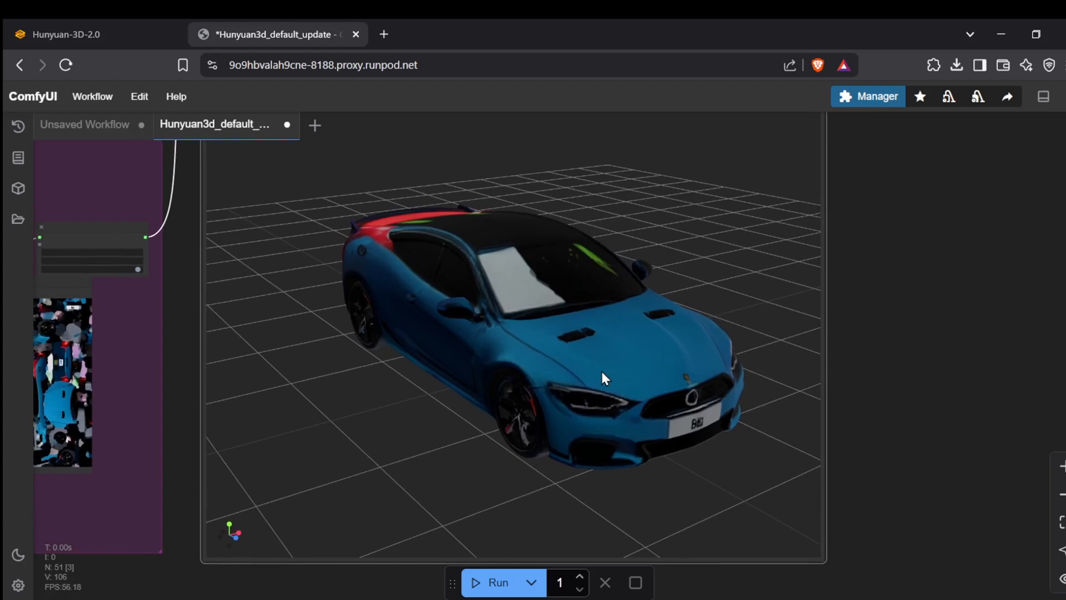
left_click_drag(606, 378, 544, 327)
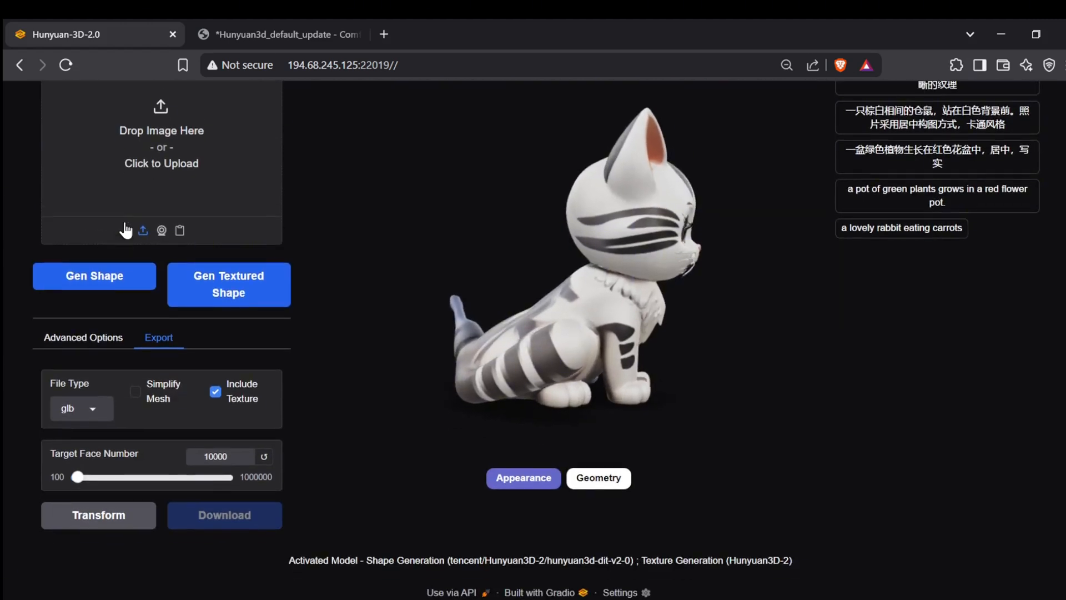
left_click(152, 156)
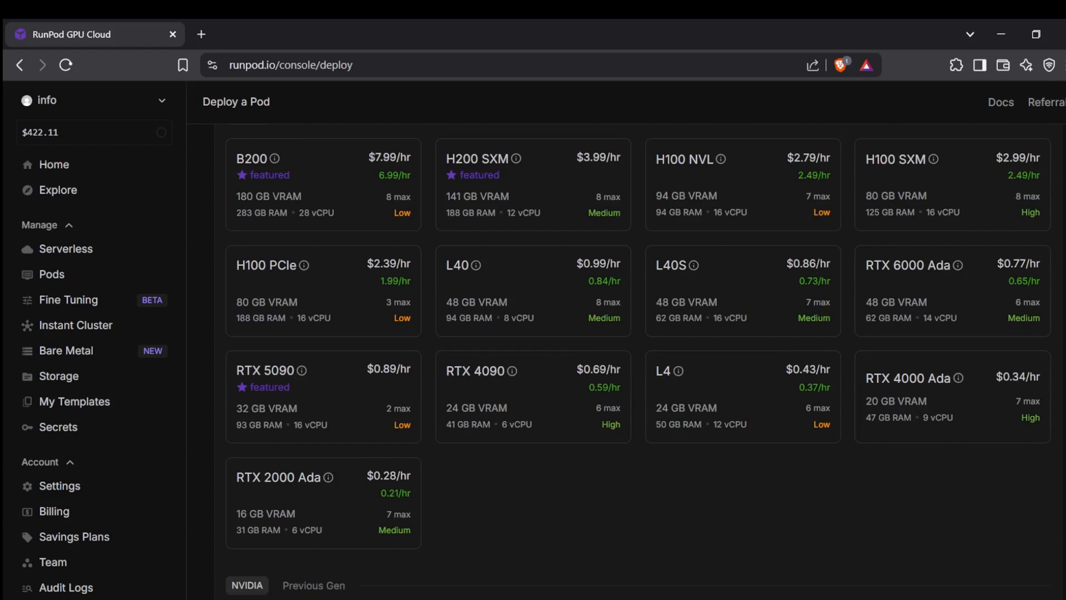
- Scroll down the Deploy a Pod GPU list toward the A40 card
scroll("down", 3)
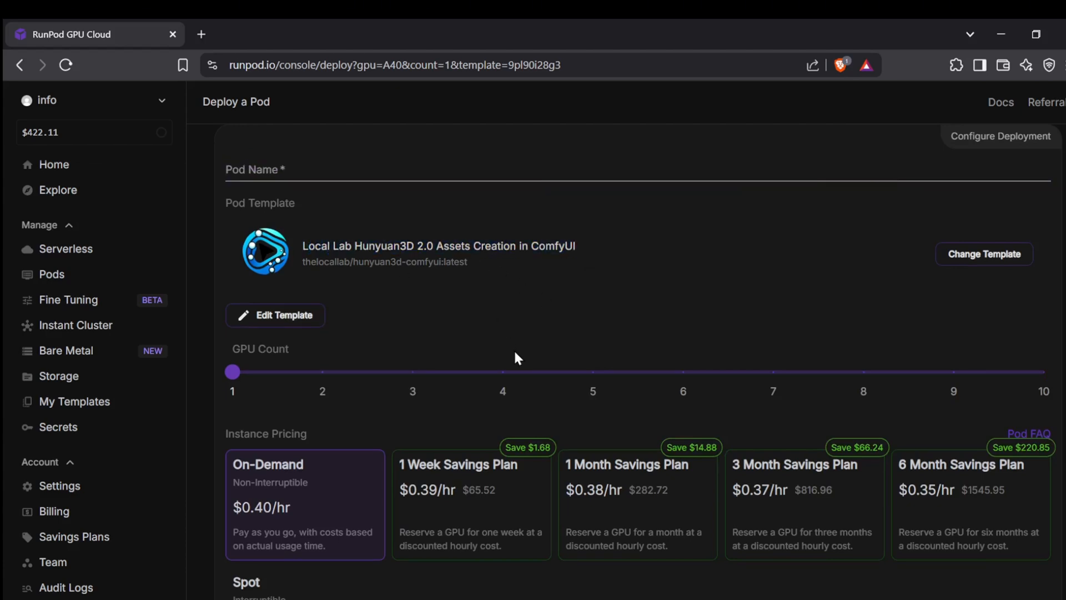
mouse_move(484, 351)
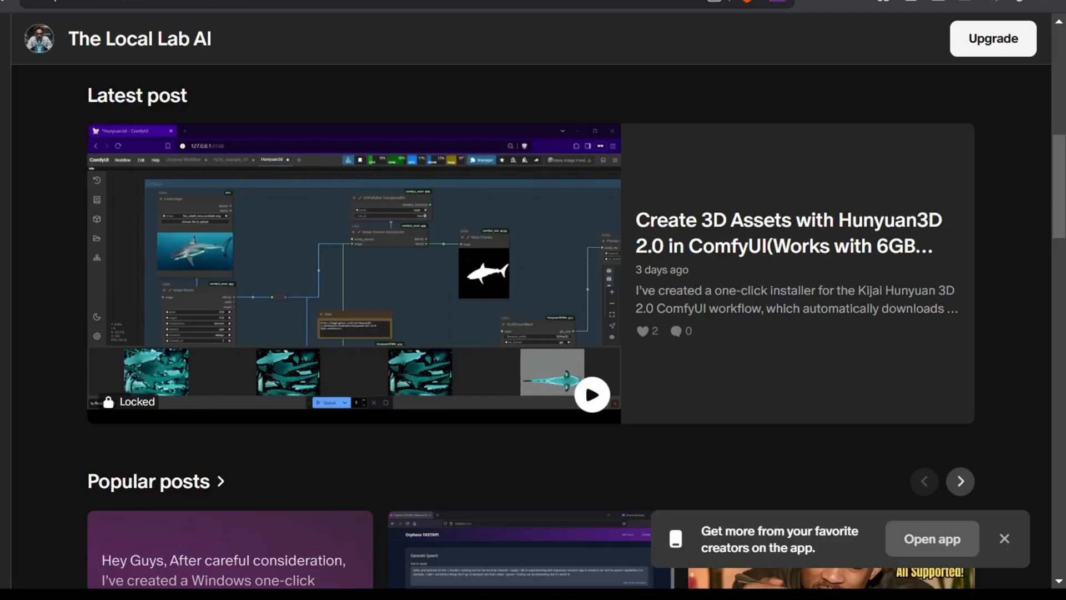
mouse_move(48, 526)
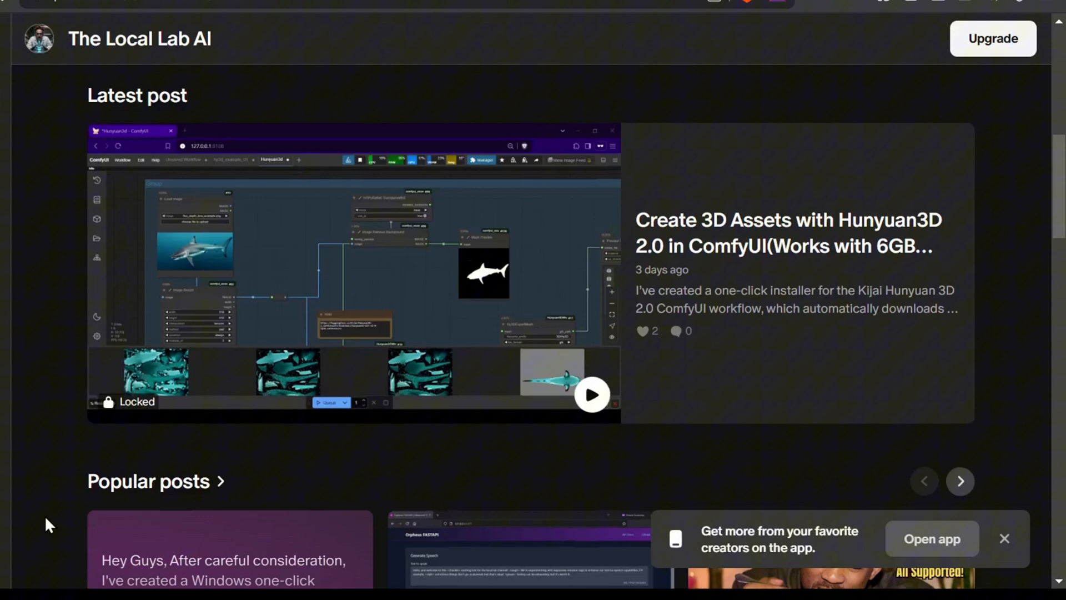
scroll("down", 3)
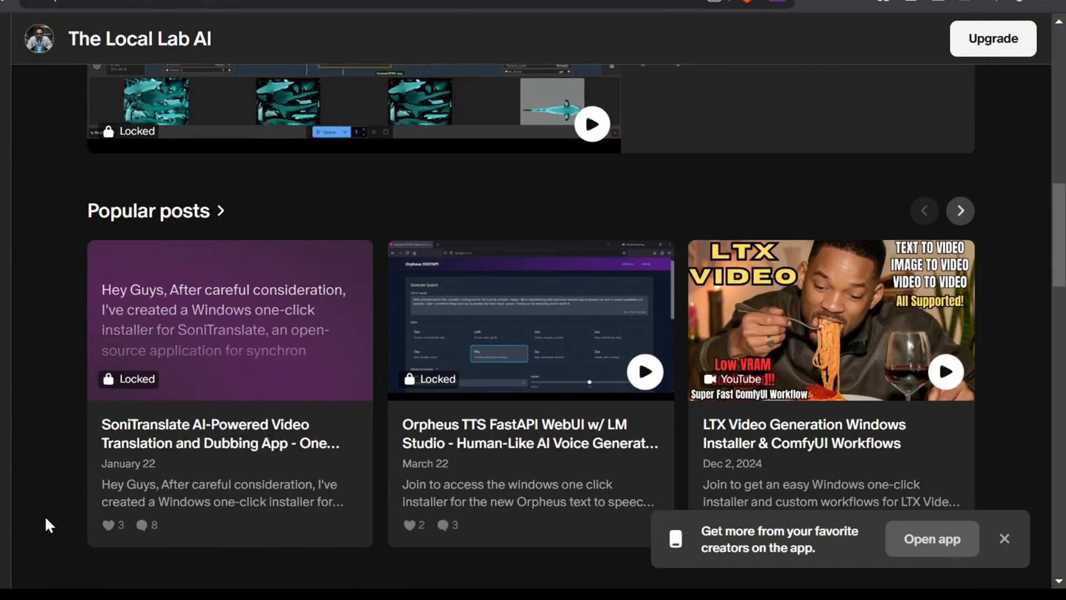
scroll("down", 3)
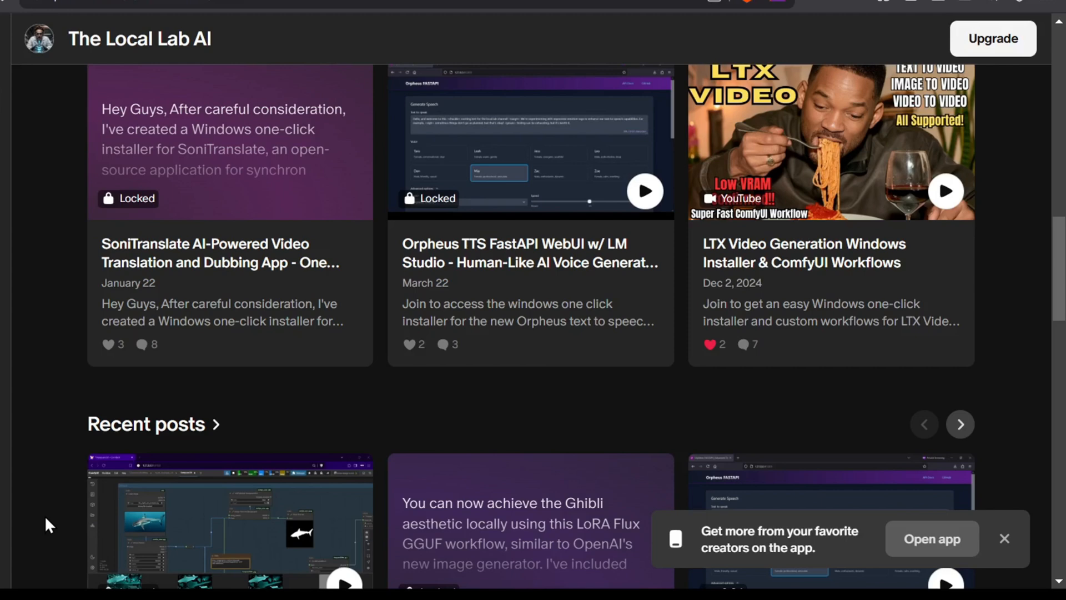
scroll("down", 3)
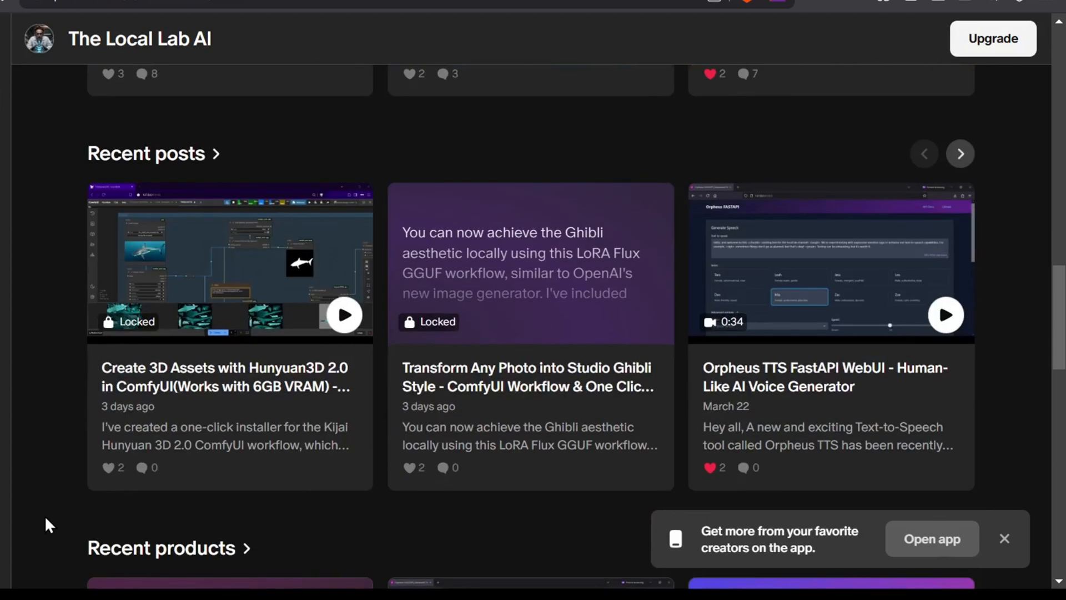
scroll("down", 3)
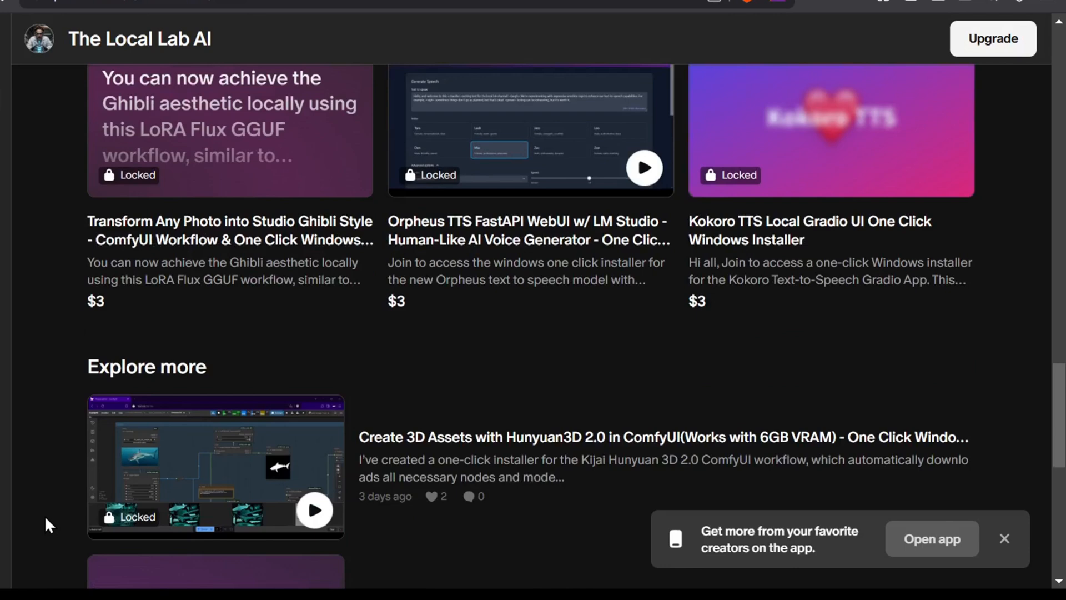
scroll("down", 3)
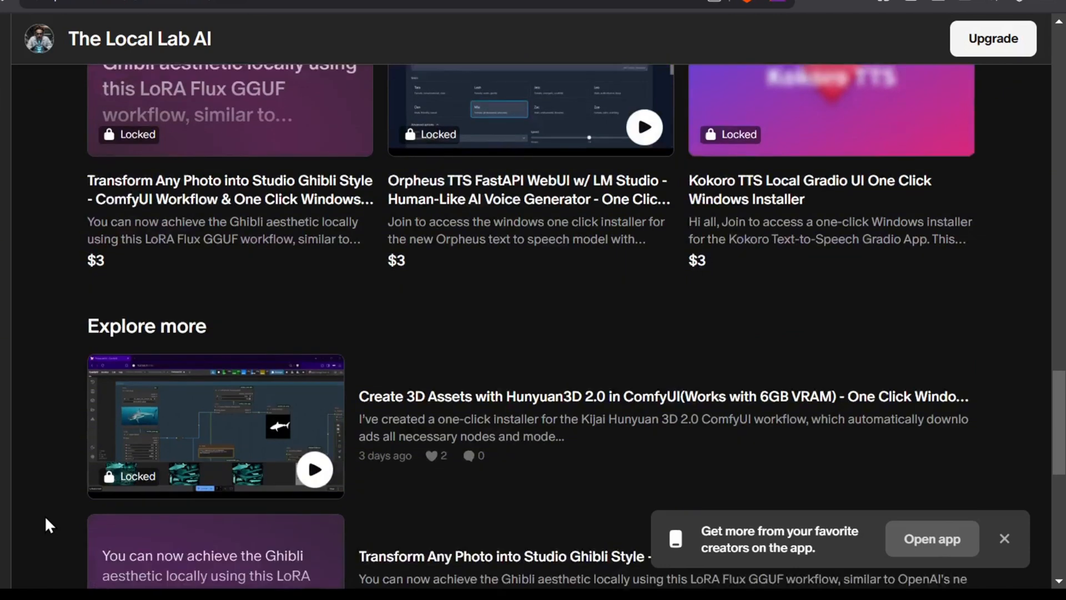
scroll("down", 3)
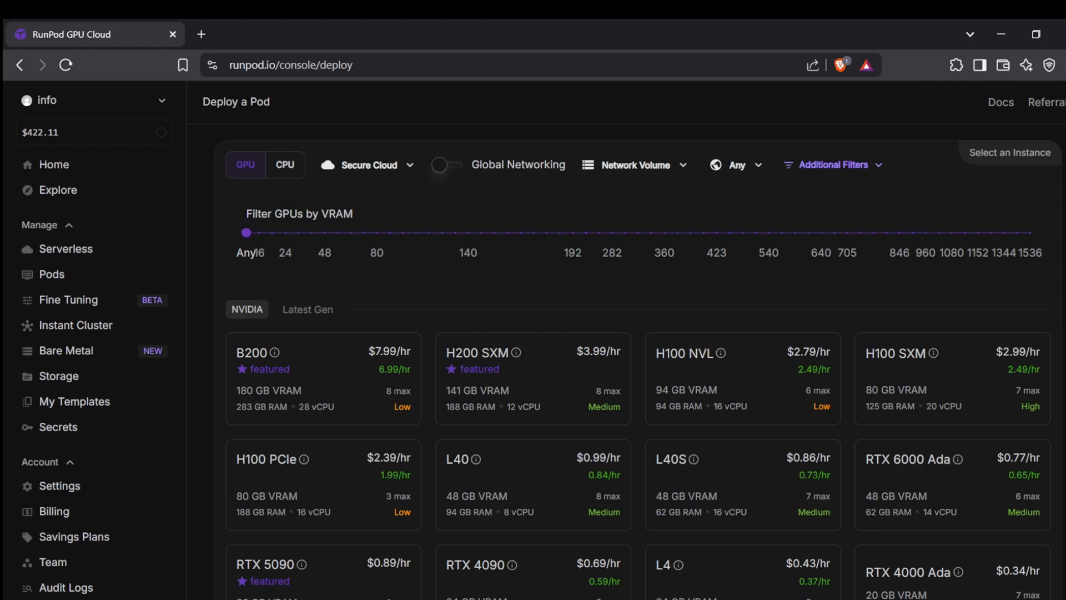
- Scroll the GPU list down to the previous-generation NVIDIA cards and AMD option
scroll("down", 3)
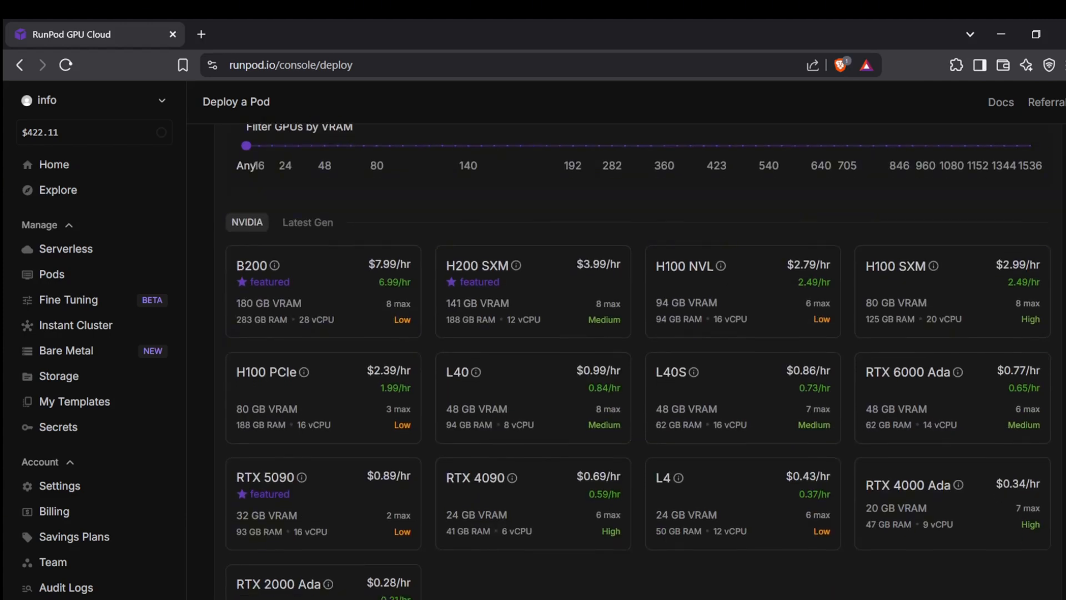
scroll("down", 3)
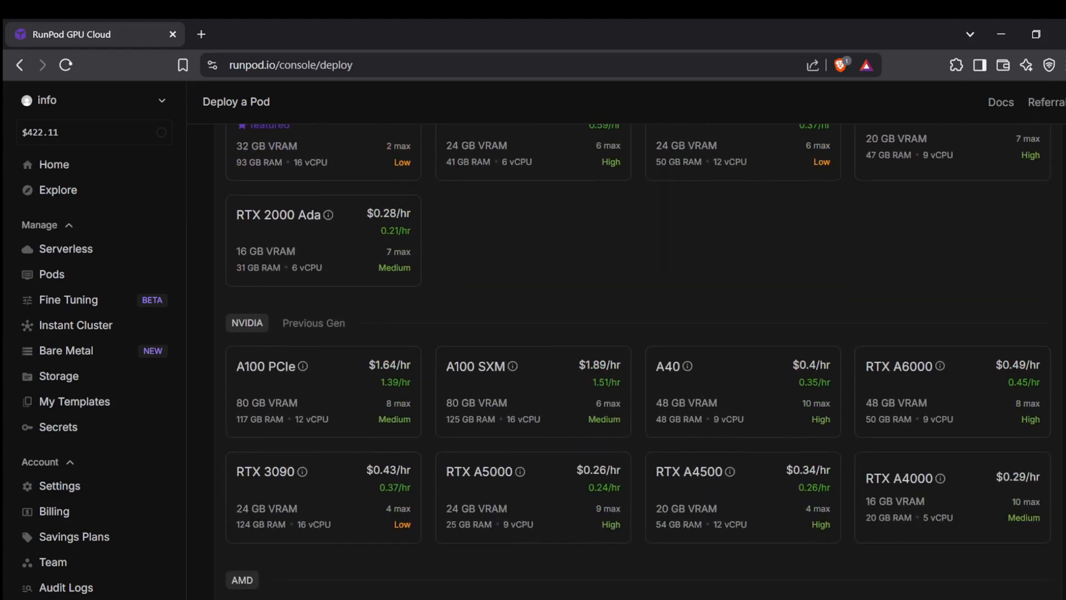
scroll("down", 3)
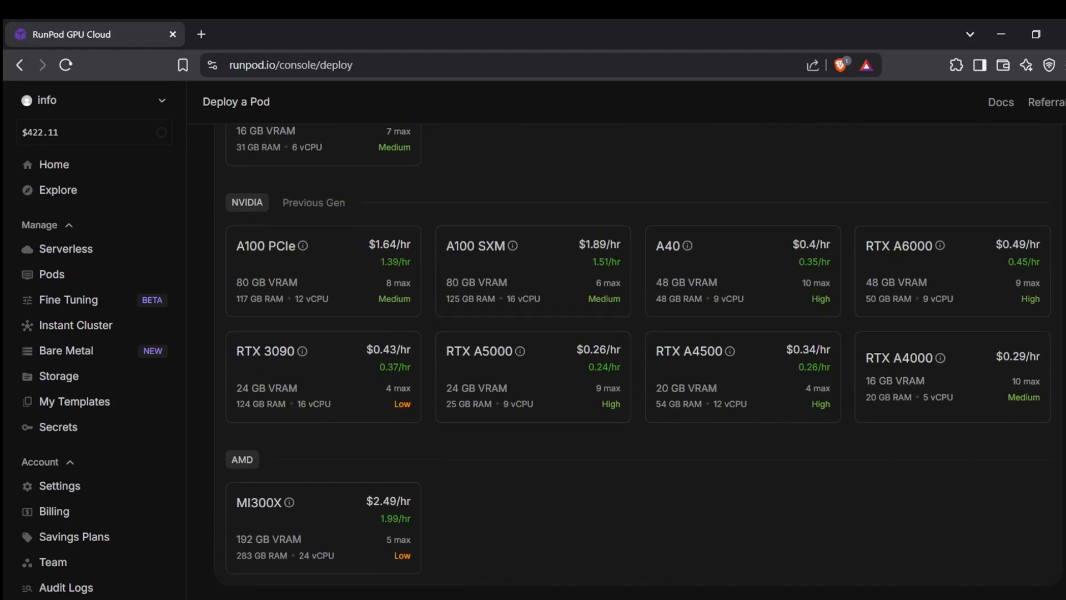
scroll("up", 3)
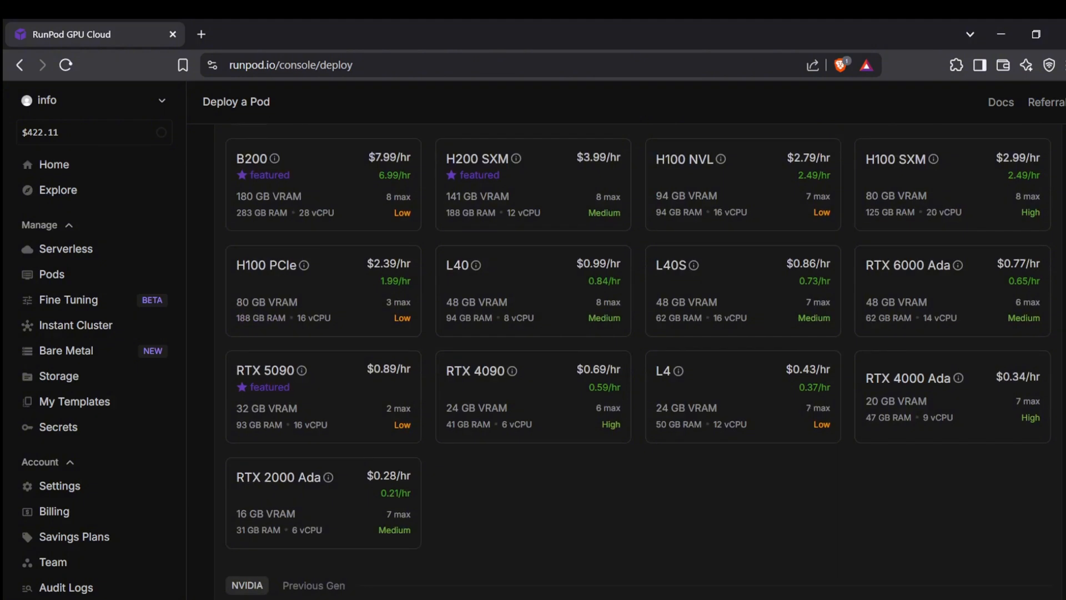
scroll("down", 3)
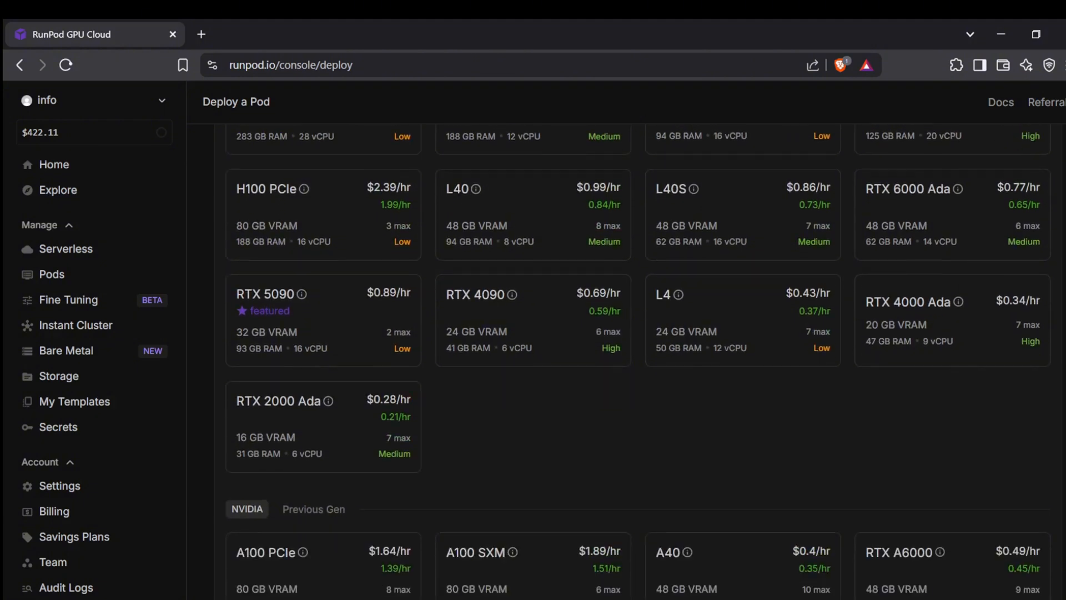
scroll("down", 3)
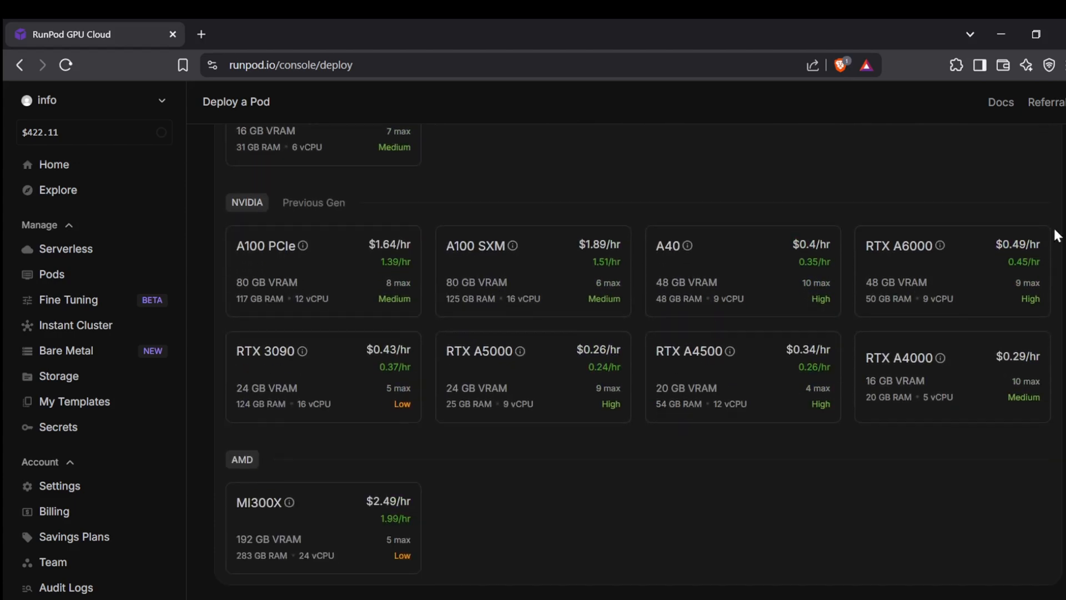
mouse_move(725, 286)
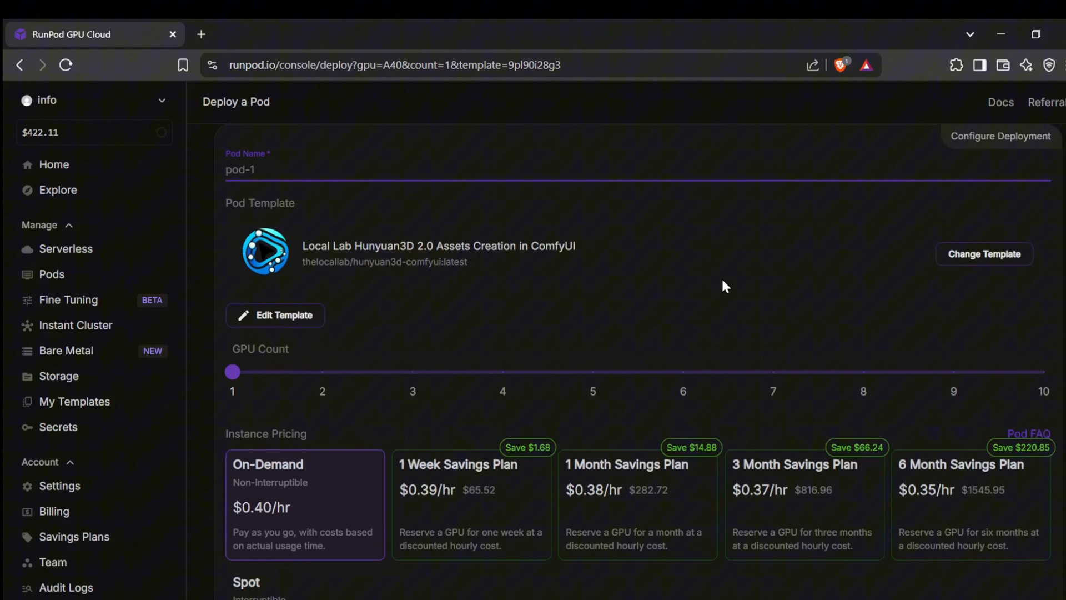
mouse_move(640, 332)
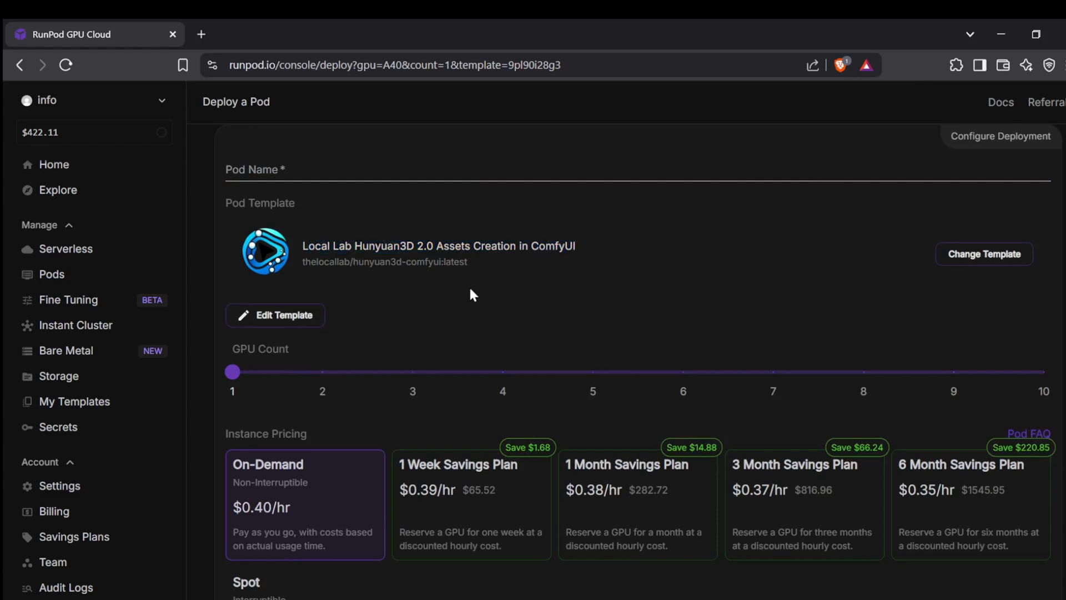
mouse_move(518, 359)
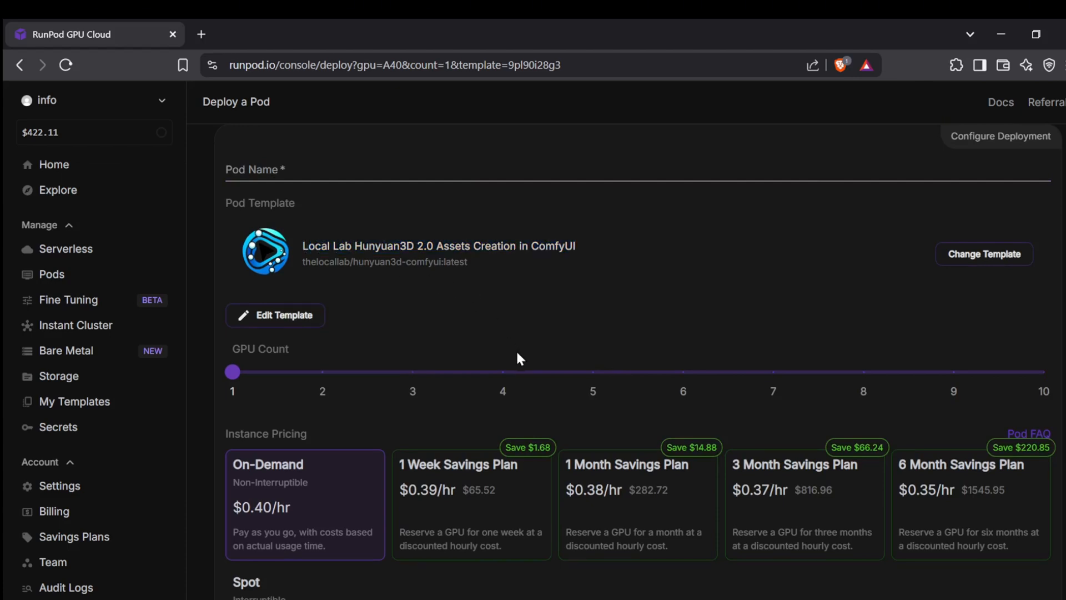
mouse_move(485, 351)
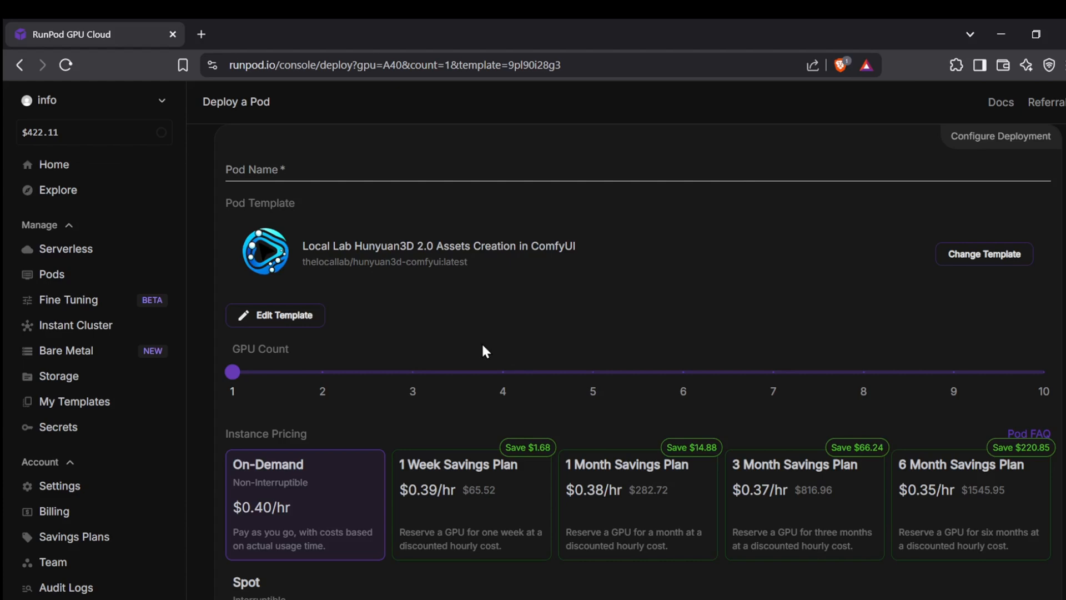
left_click(275, 315)
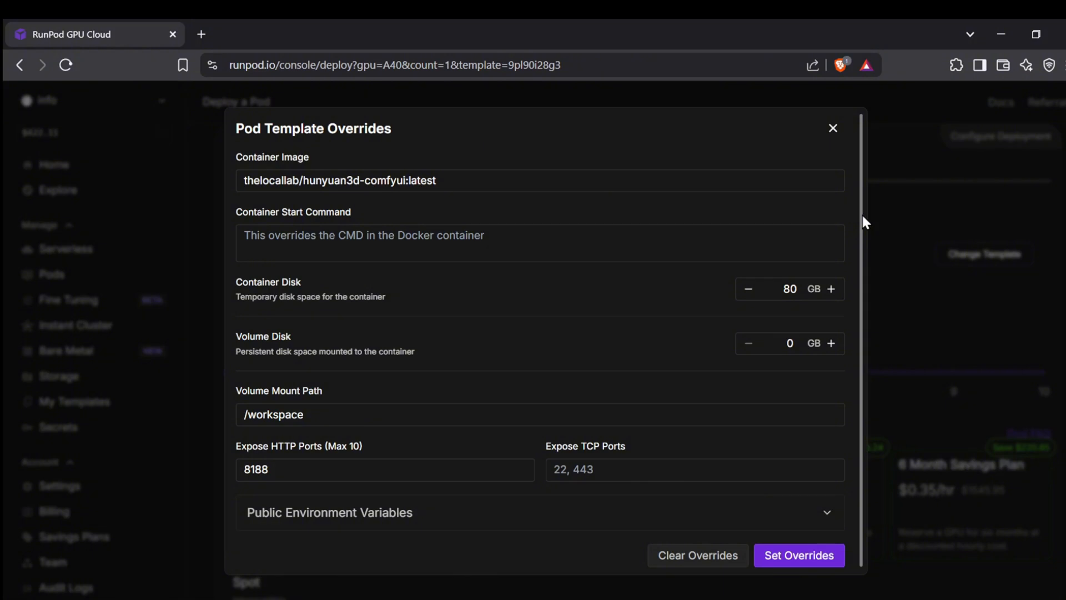
mouse_move(858, 244)
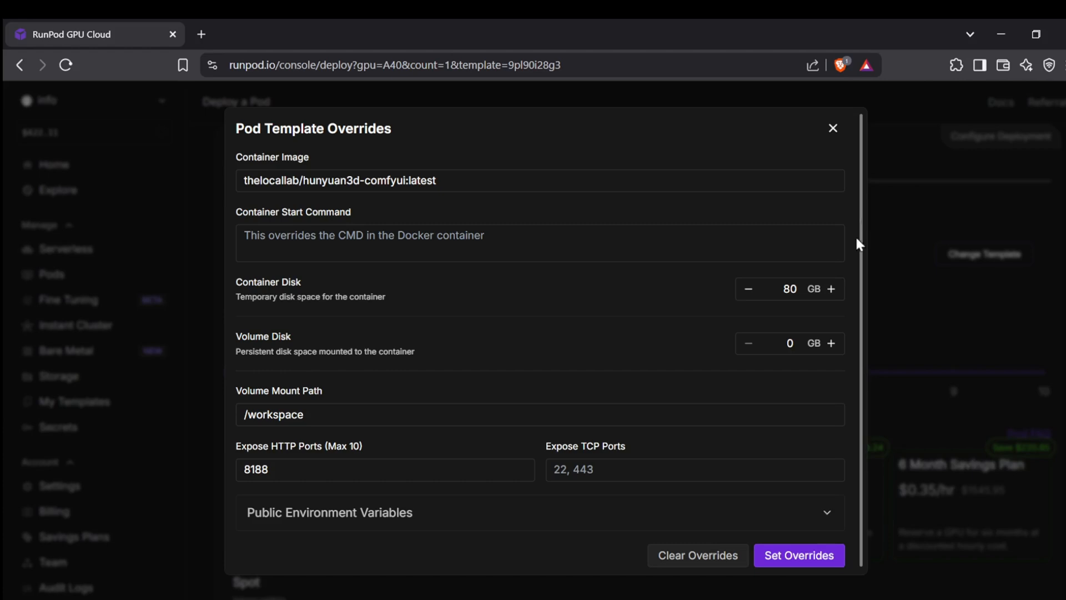
- Save the template override with an 80 GB container disk and port 8188
left_click(799, 555)
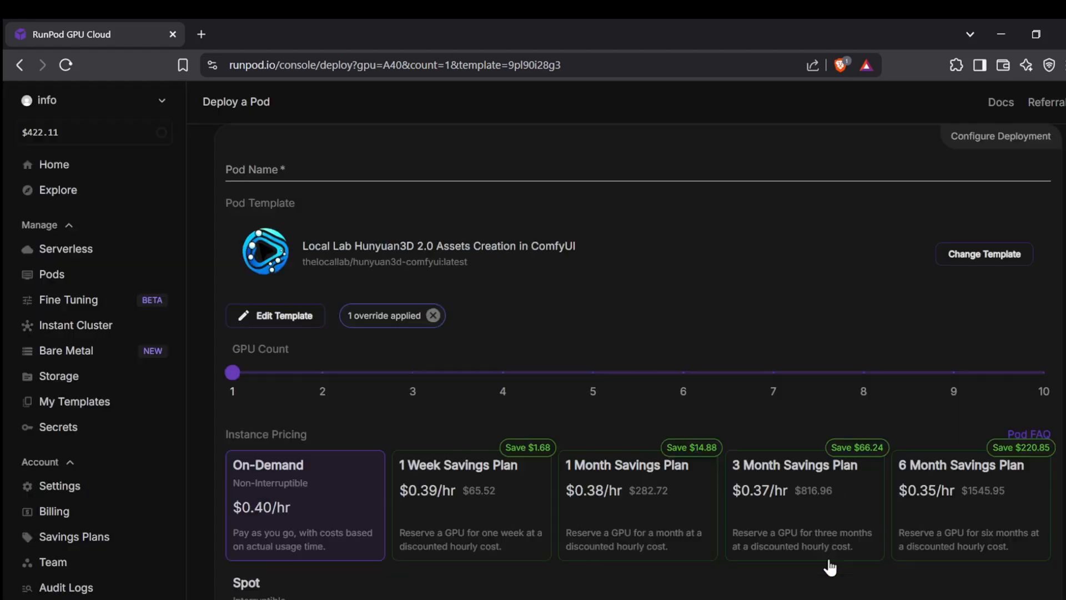
mouse_move(1020, 314)
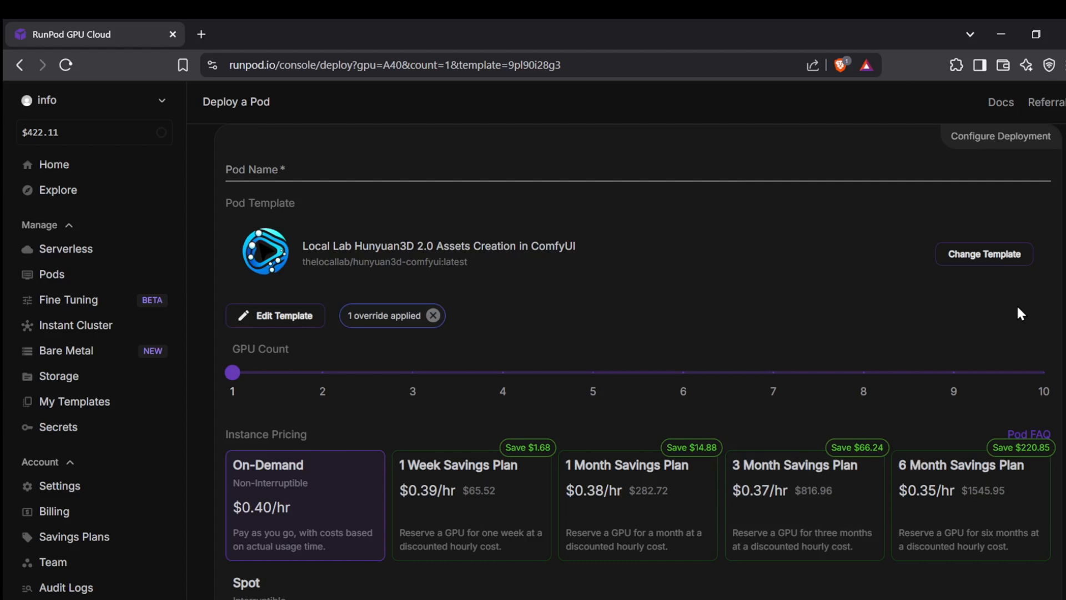
- Preview two-GPU pricing, return to one A40 GPU, and deploy the pod on demand
scroll("down", 3)
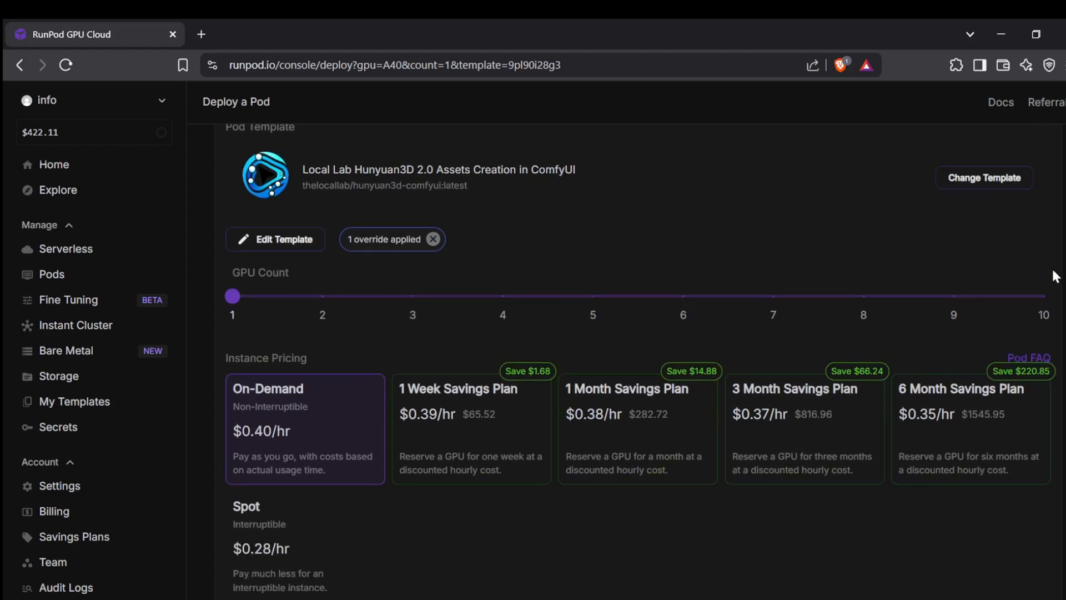
left_click_drag(232, 296, 321, 296)
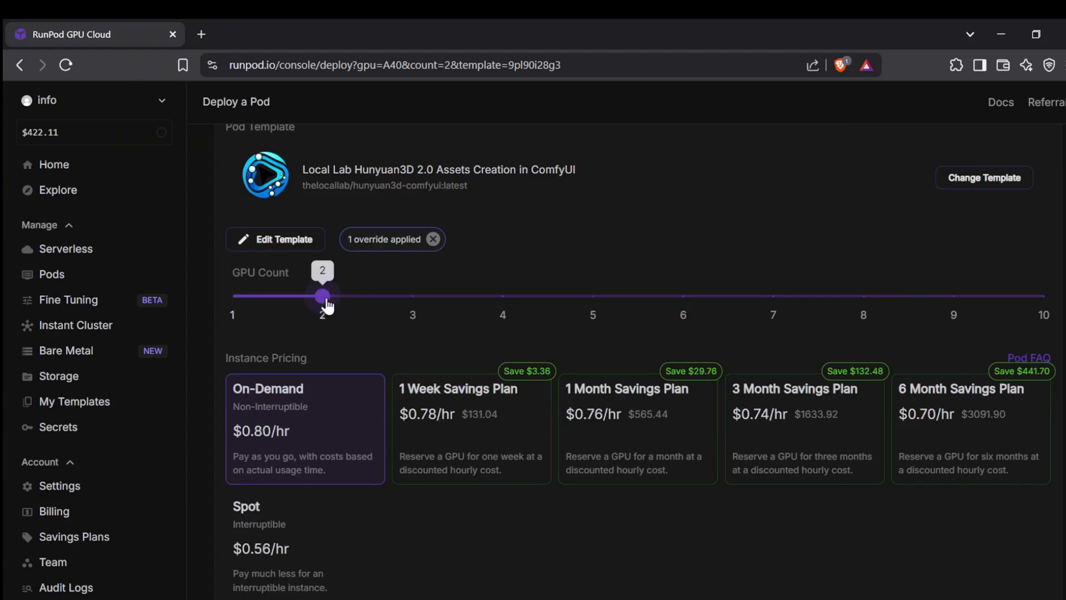
left_click_drag(321, 296, 232, 296)
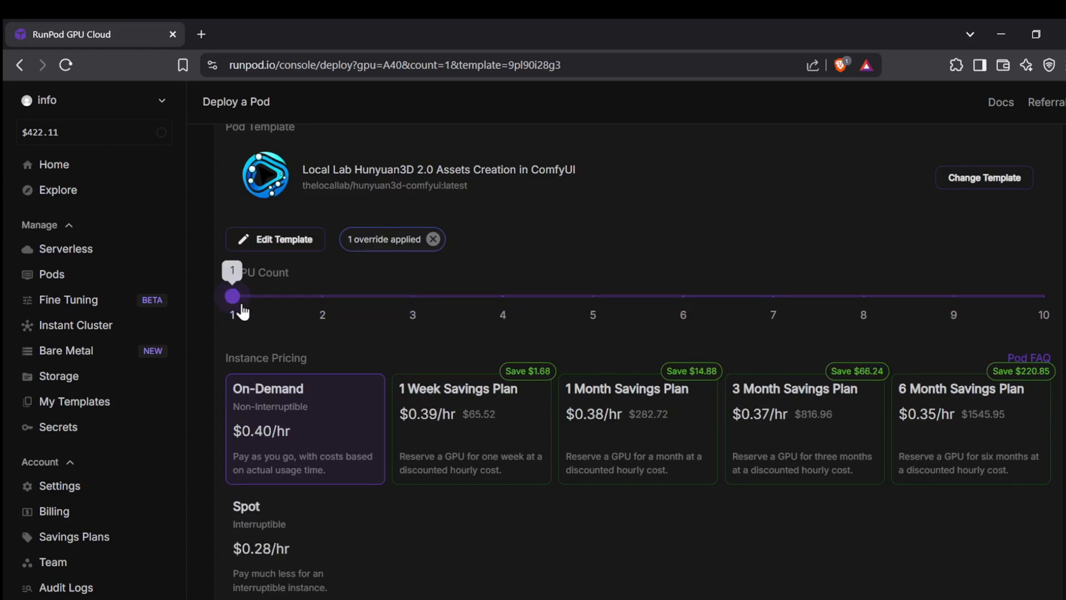
scroll("down", 3)
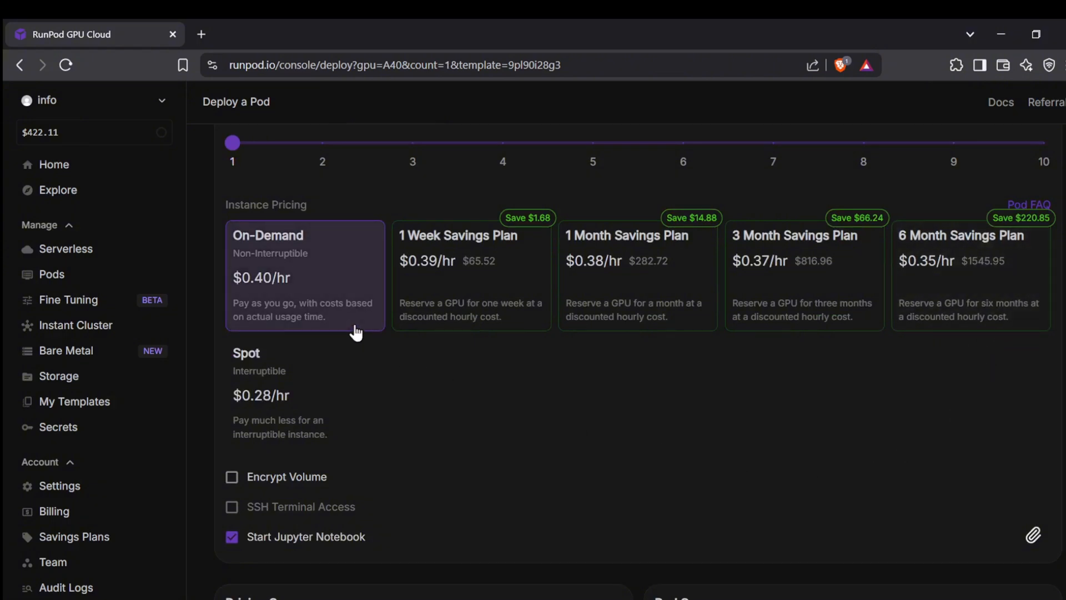
scroll("down", 3)
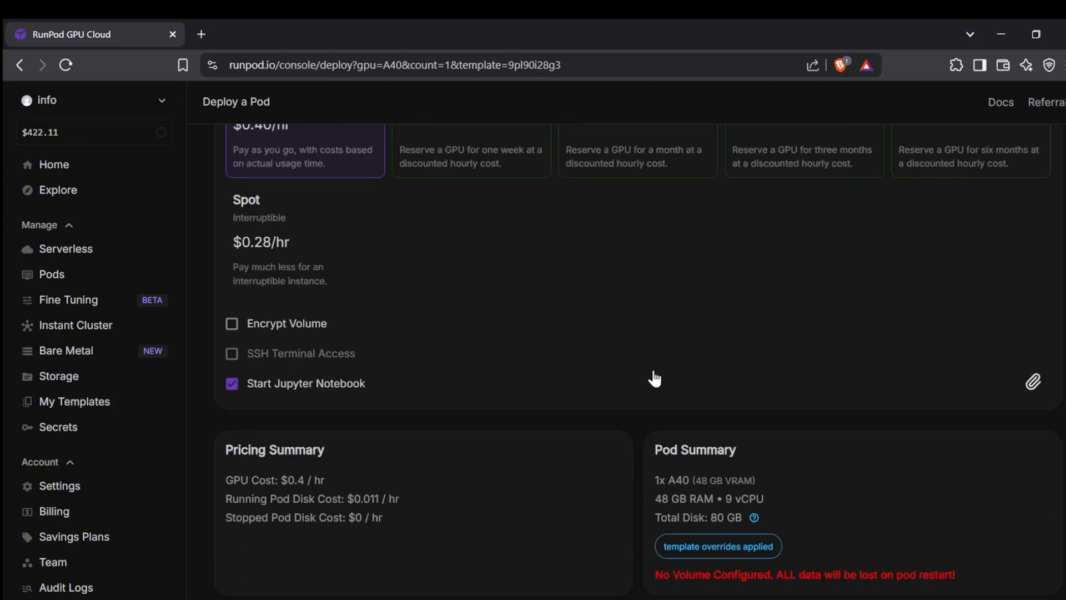
scroll("down", 3)
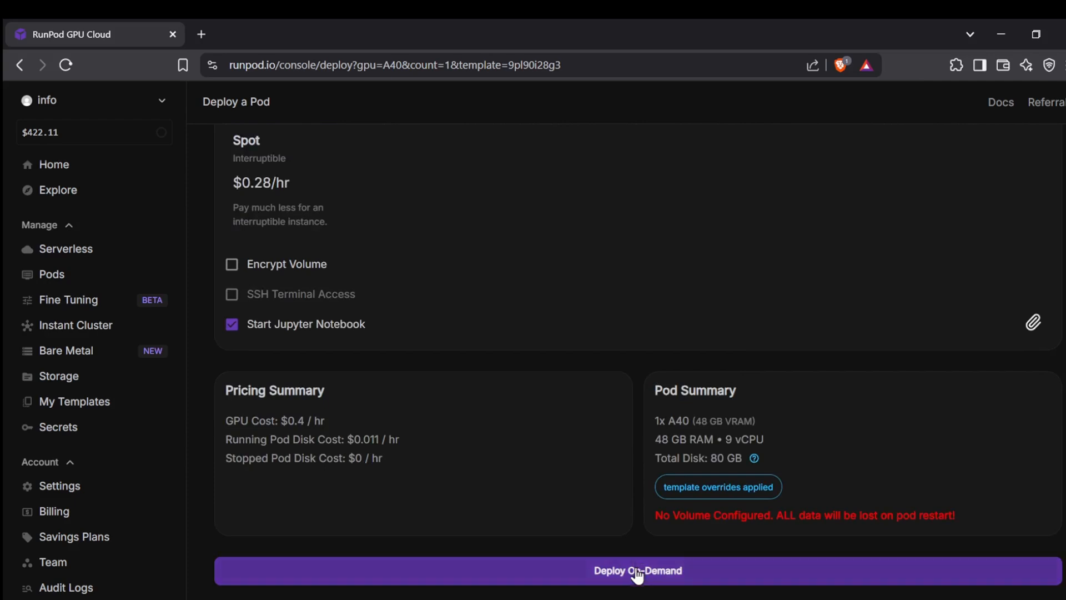
left_click(638, 571)
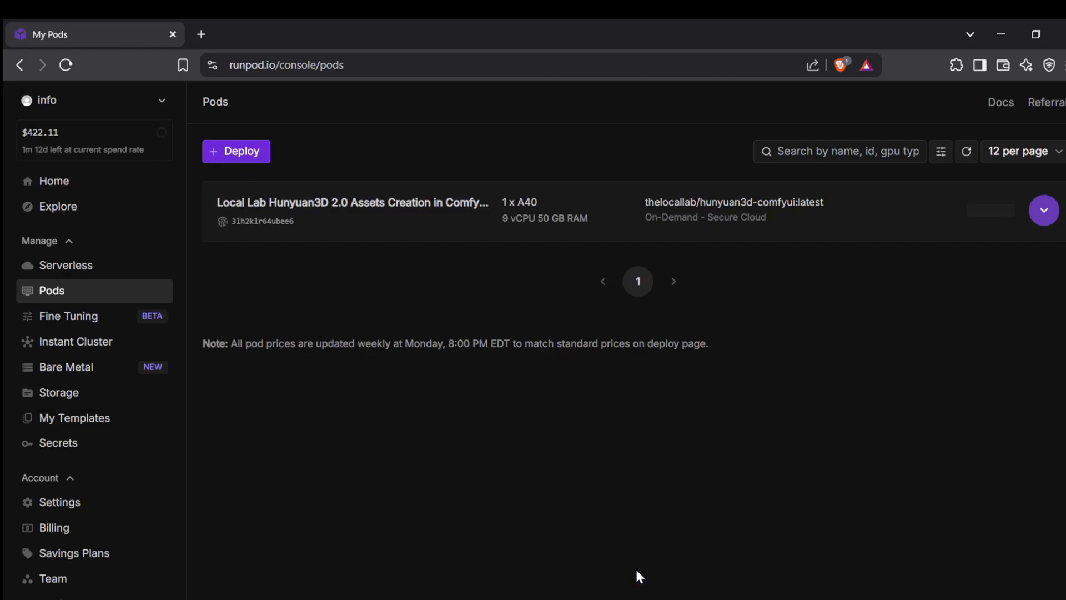
- Deploy a second pod from the Local Lab Hunyuan3D 2.0 Gradio UI template and return to My Pods
left_click(1044, 209)
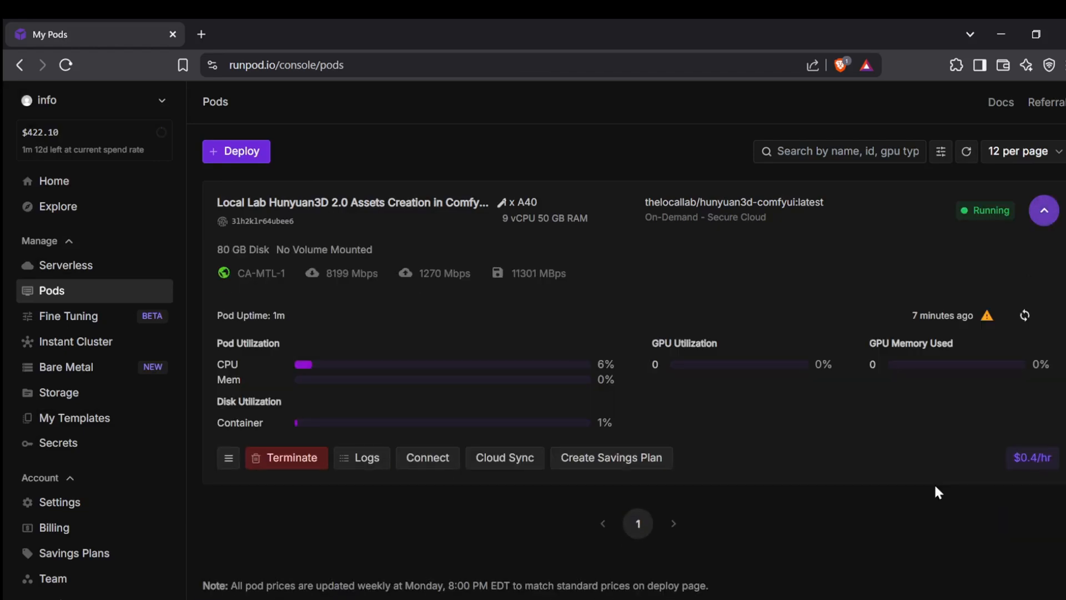
left_click(236, 151)
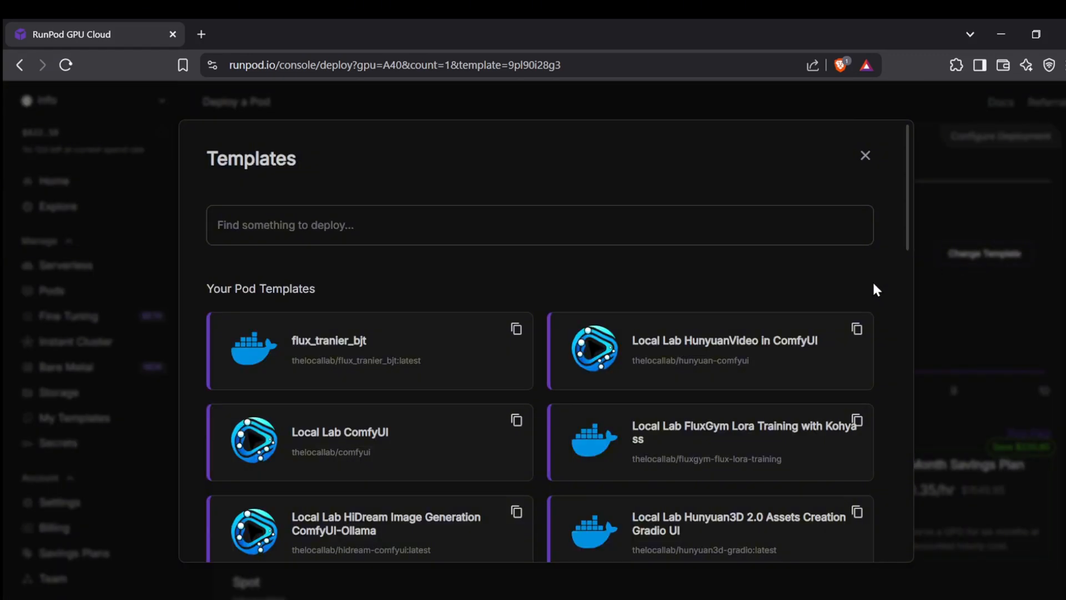
scroll("down", 3)
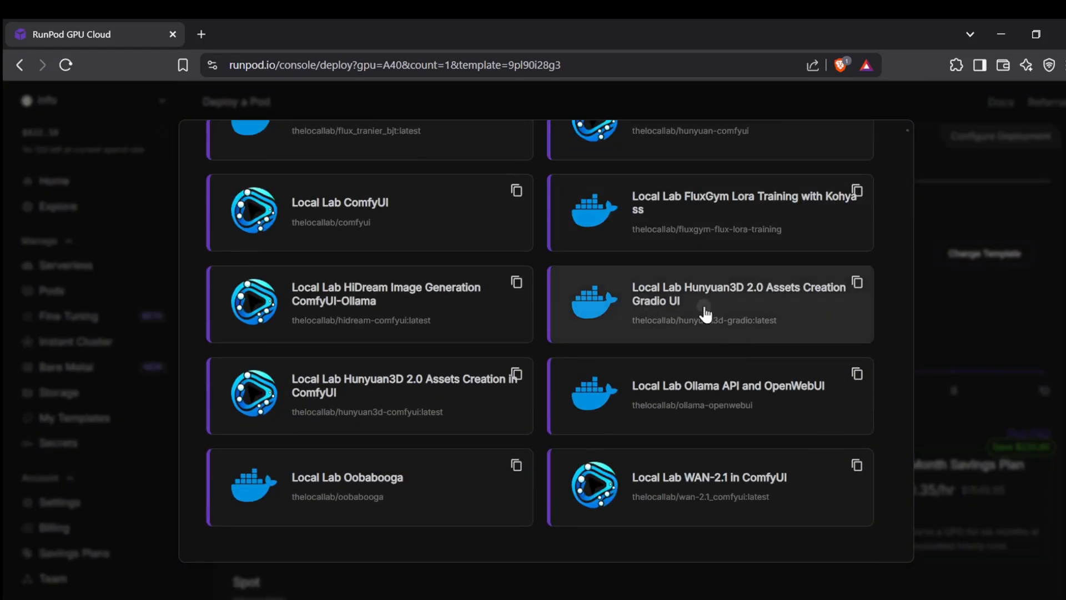
left_click(707, 311)
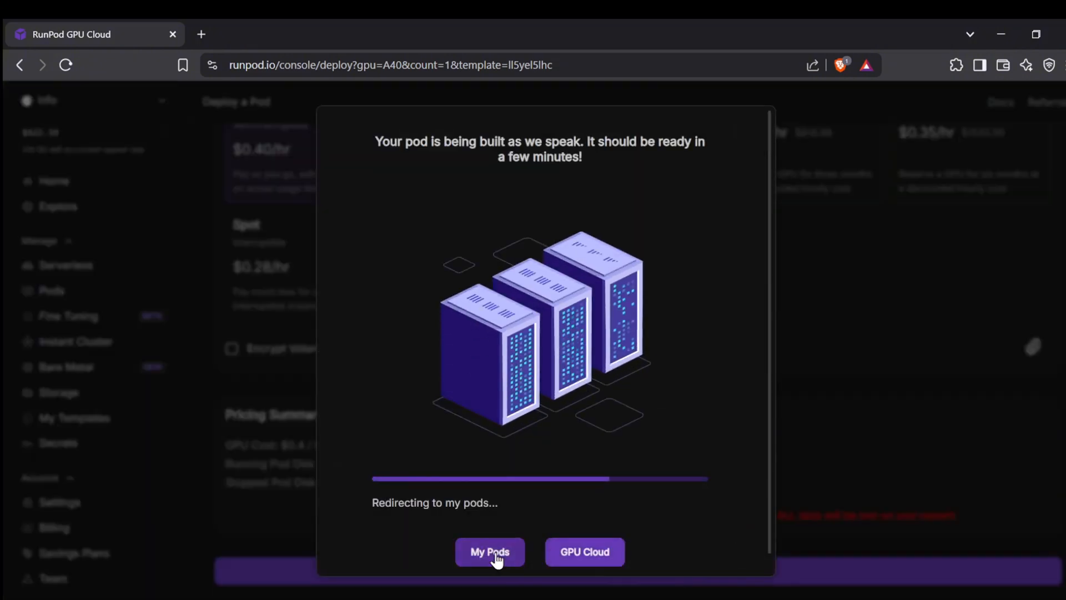
left_click(490, 551)
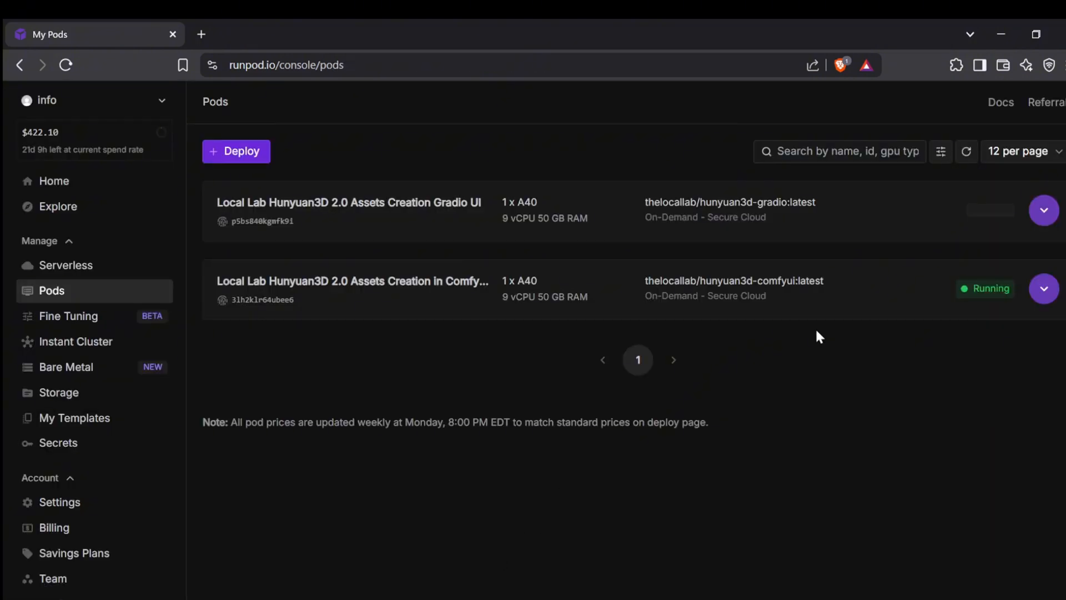
- Check the Gradio pod's logs show Uvicorn running, then connect to the ComfyUI pod
left_click(1044, 210)
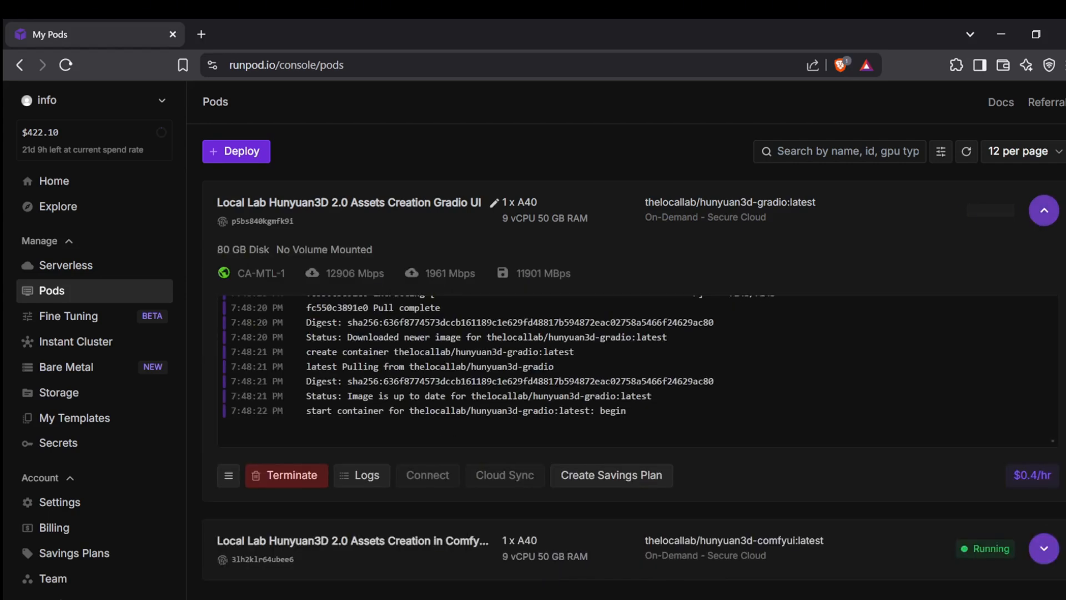
left_click(1044, 210)
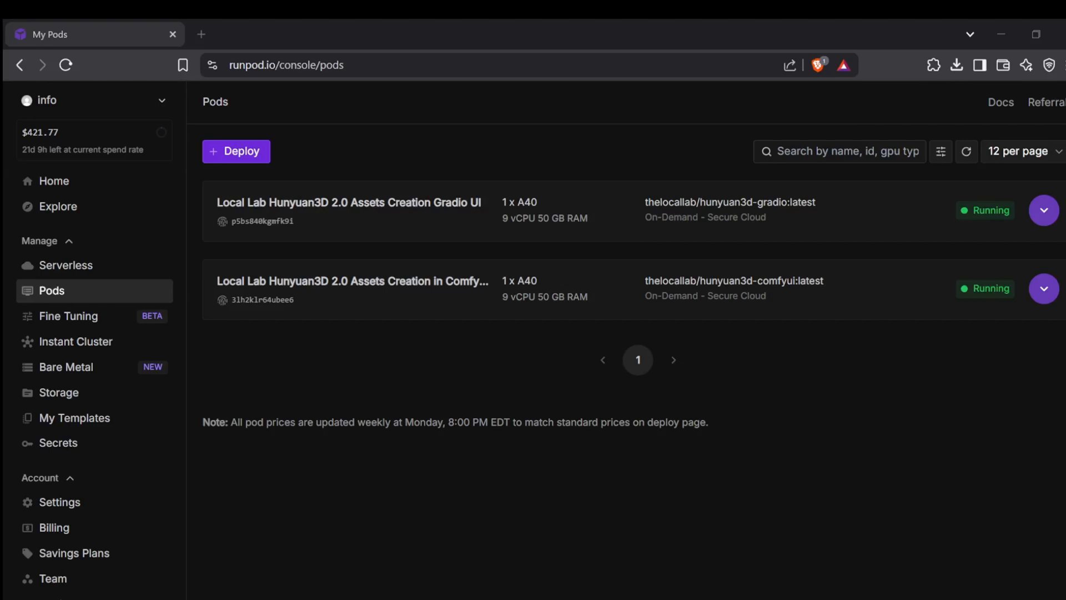
mouse_move(1021, 294)
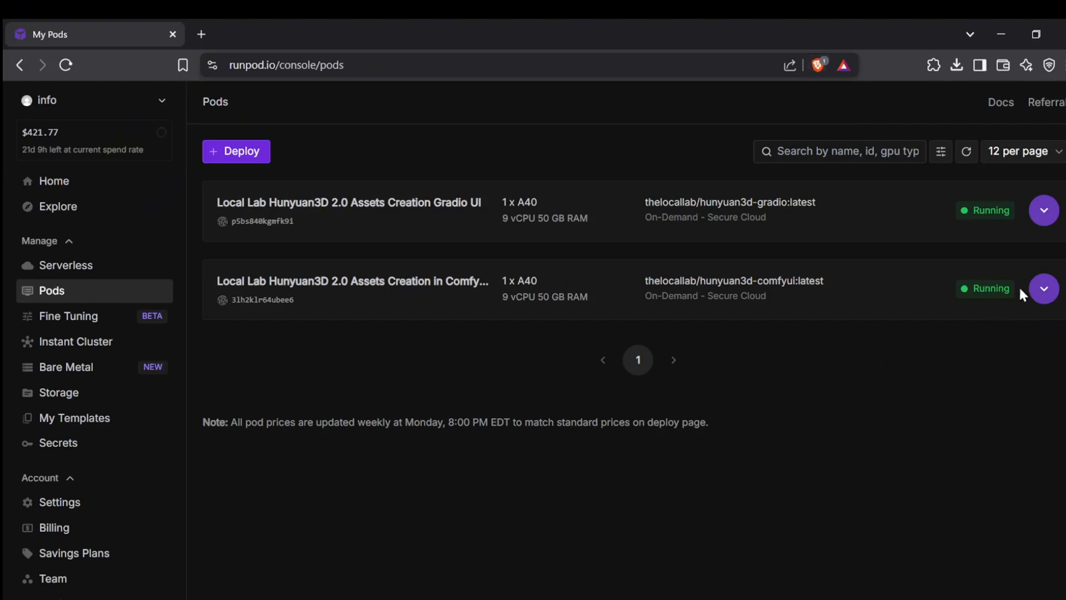
left_click(1043, 210)
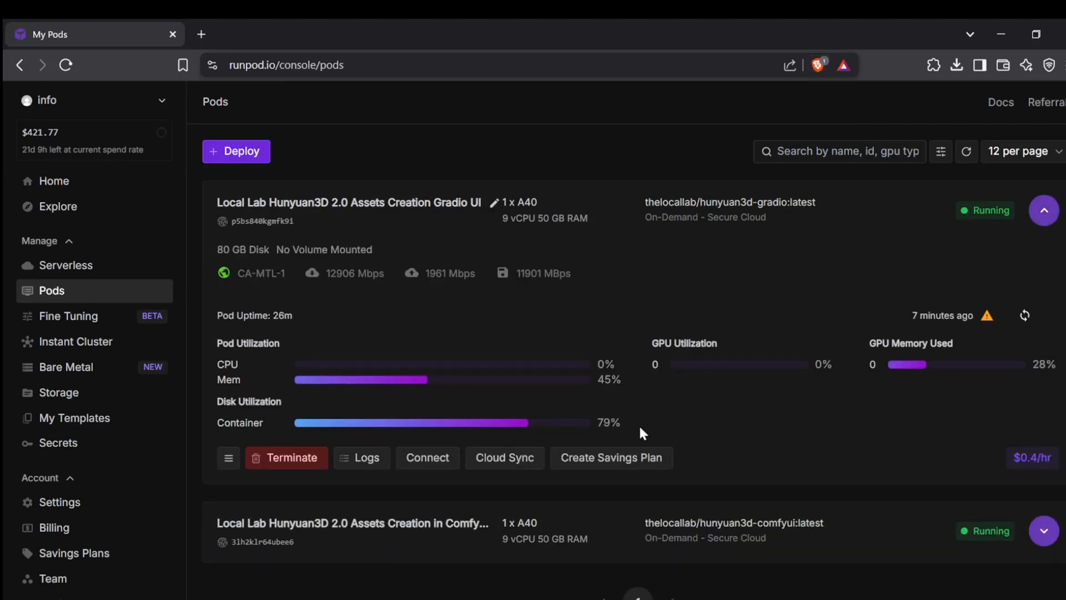
left_click(362, 457)
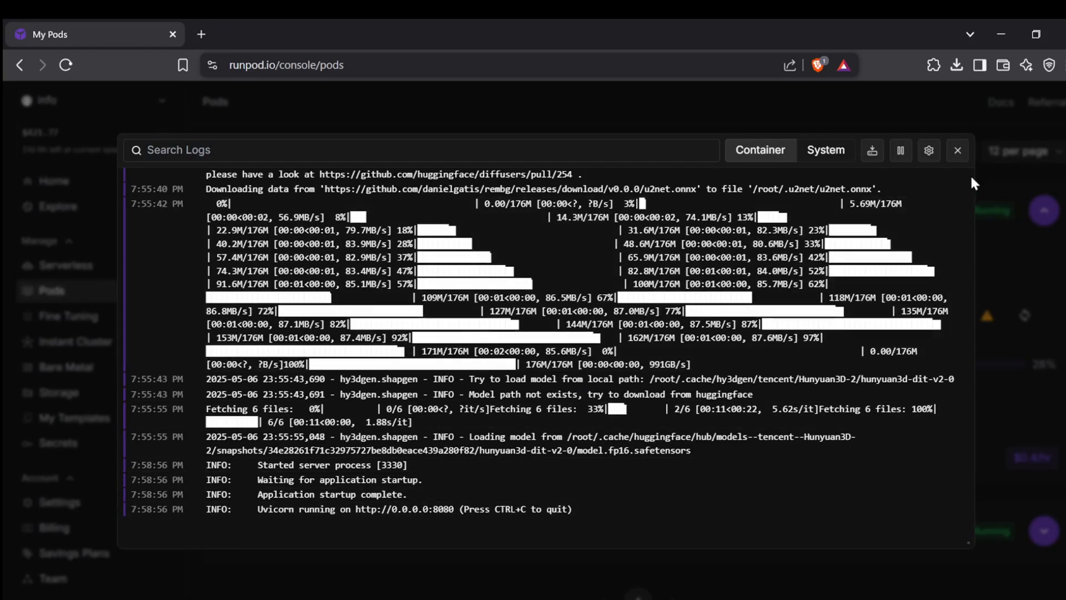
left_click(957, 150)
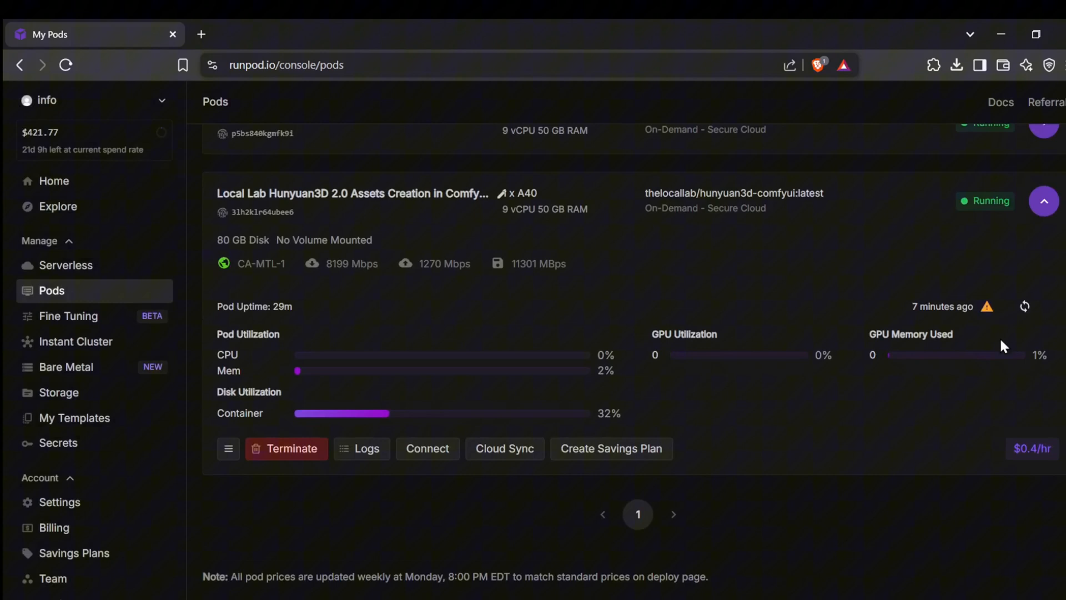
left_click(361, 448)
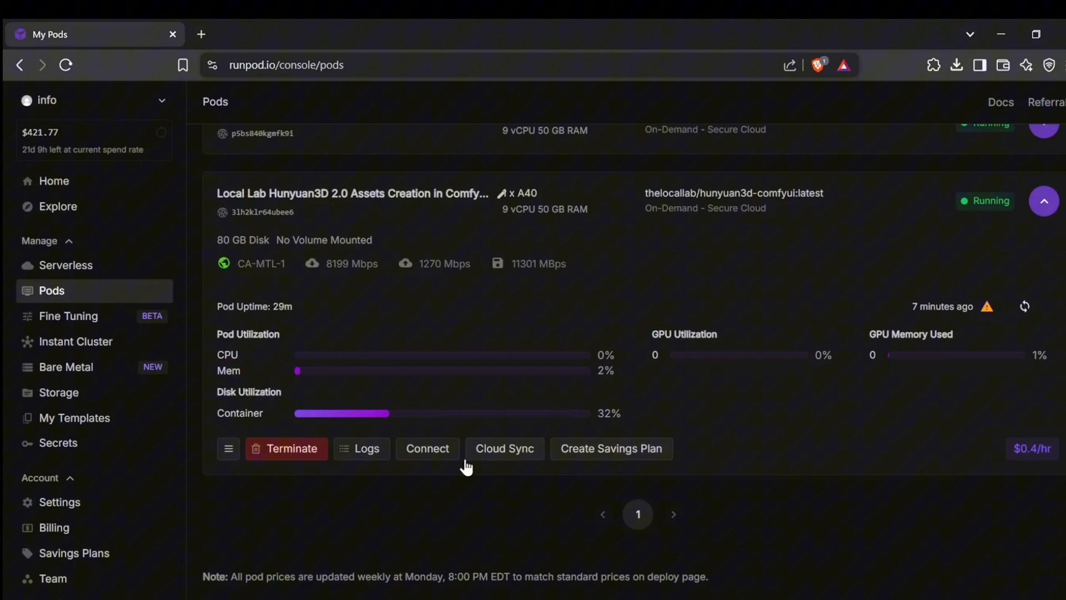
left_click(427, 448)
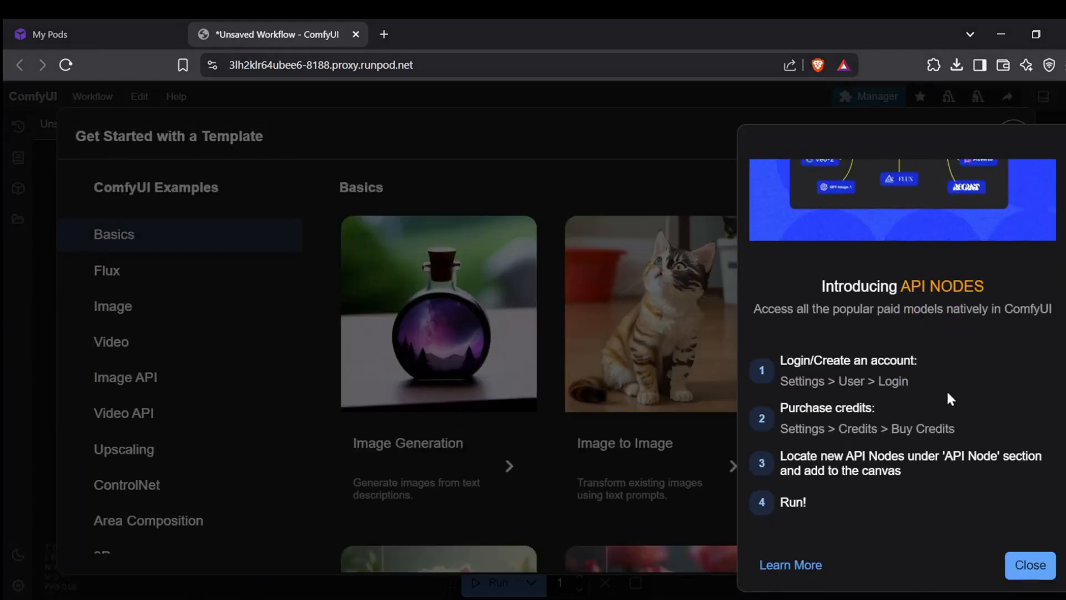
- Close the 'Introducing API NODES' popup together with the template gallery
left_click(1027, 565)
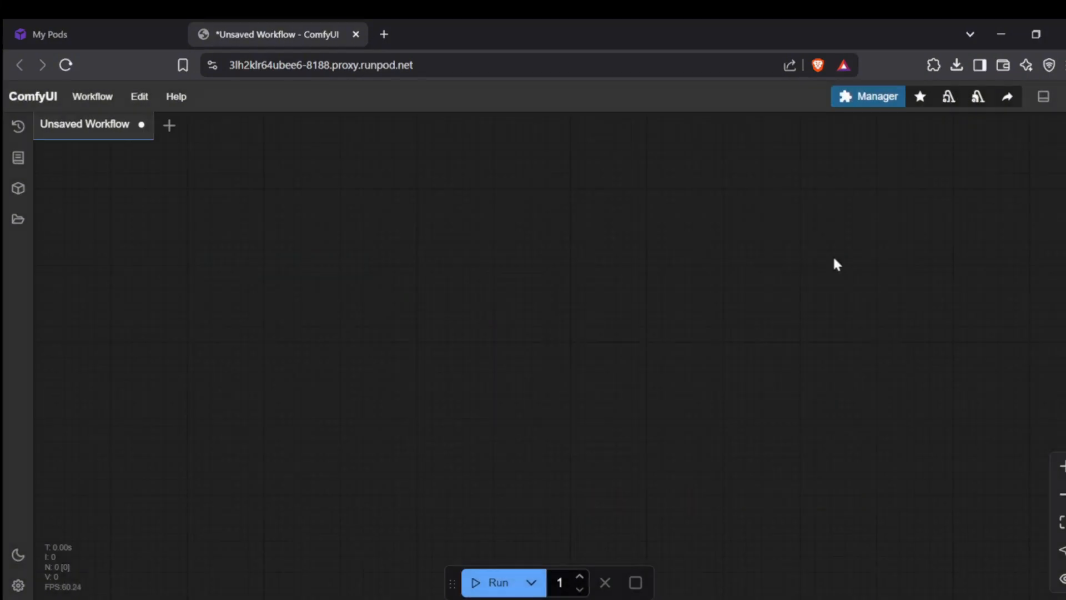
- Open the Gradio pod's Hunyuan3D-2 page via its direct TCP port, past the security warning
left_click(50, 34)
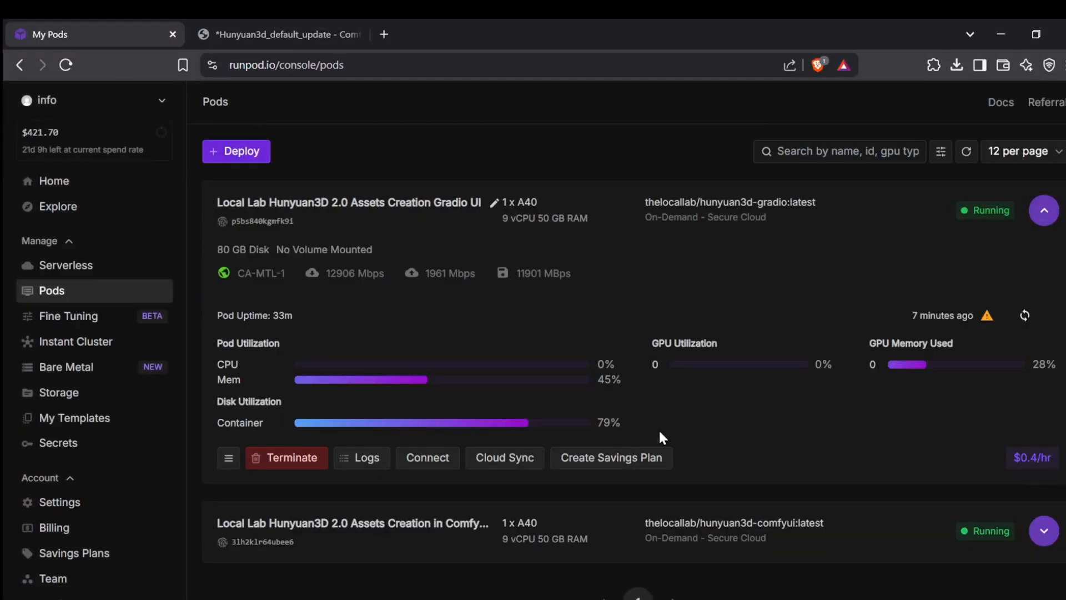
left_click(427, 457)
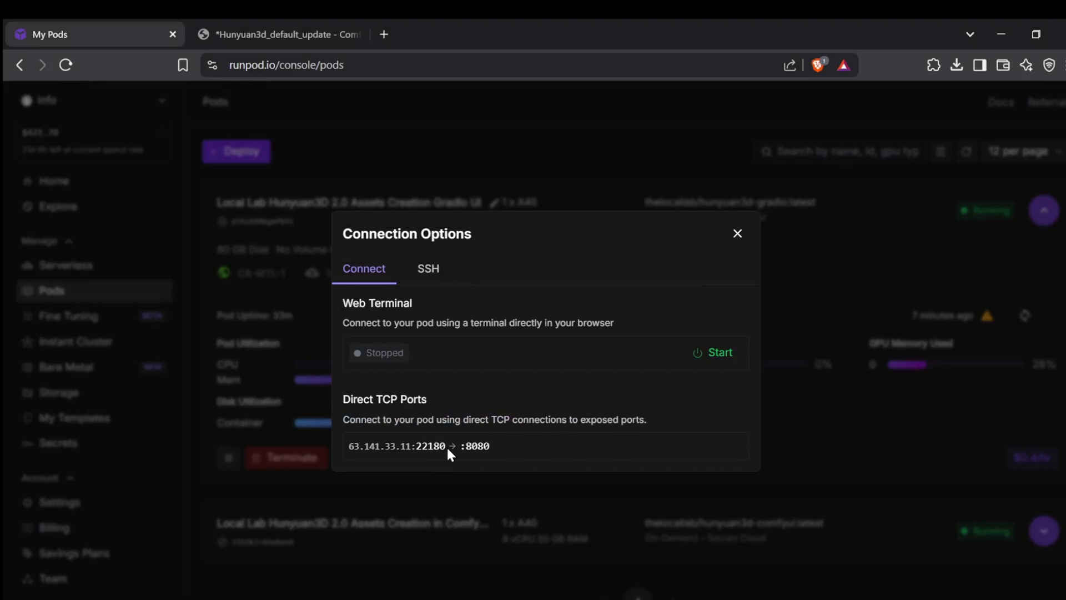
double_click(396, 447)
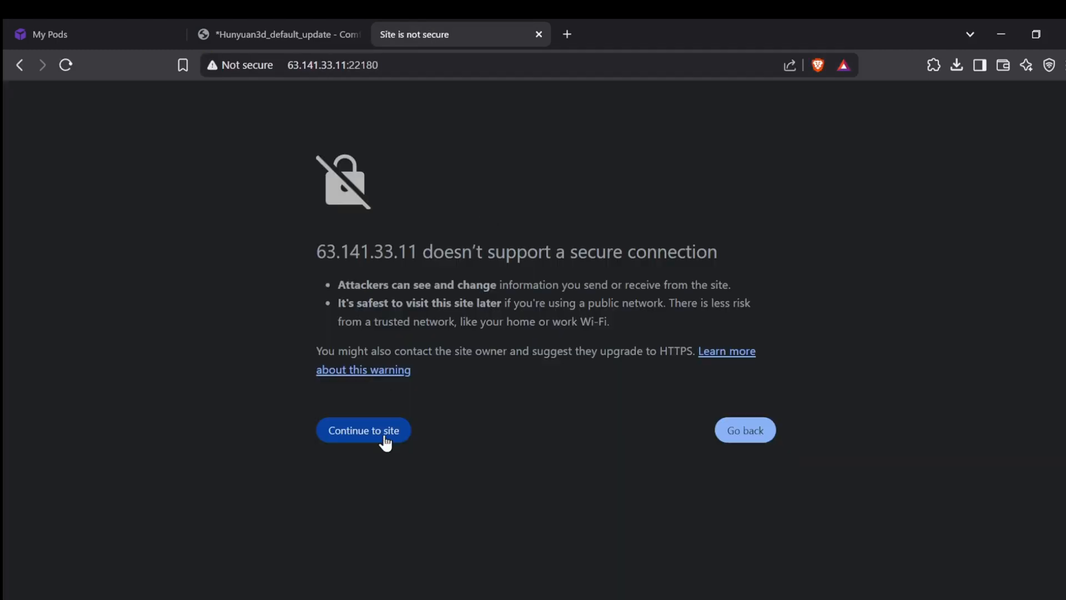
left_click(363, 430)
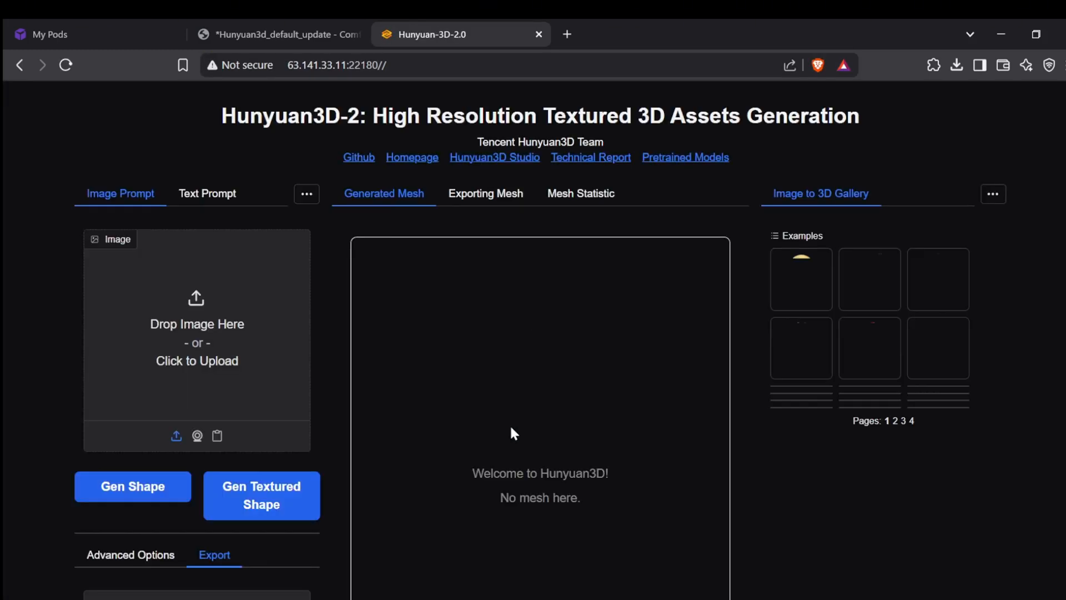
scroll("down", 3)
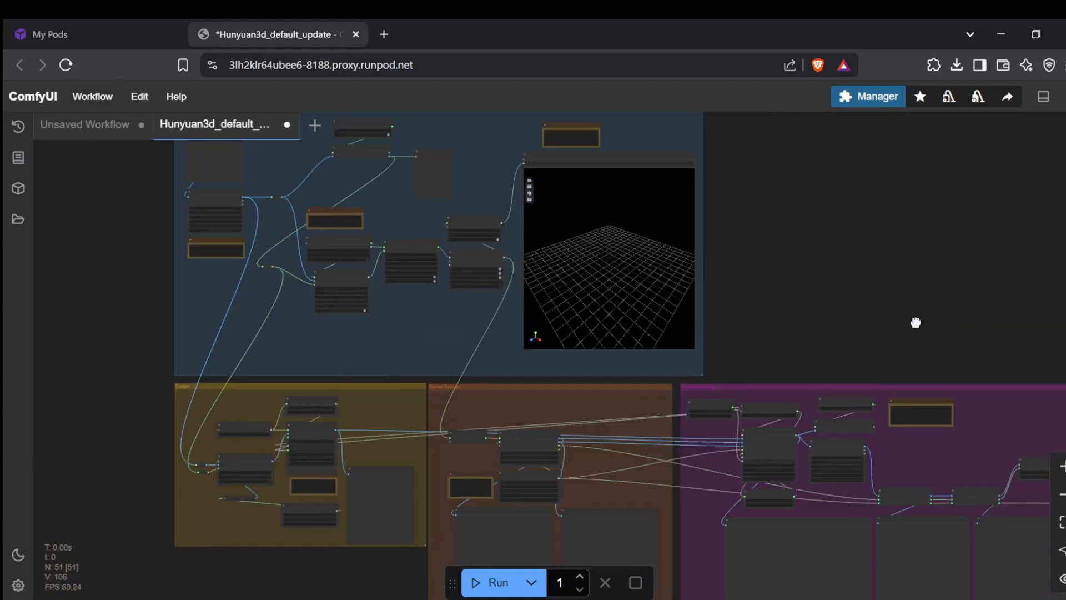
- Upload the red toy car photo into the Load Image node, then go to Hunyuan3D-2
left_click_drag(916, 322, 720, 354)
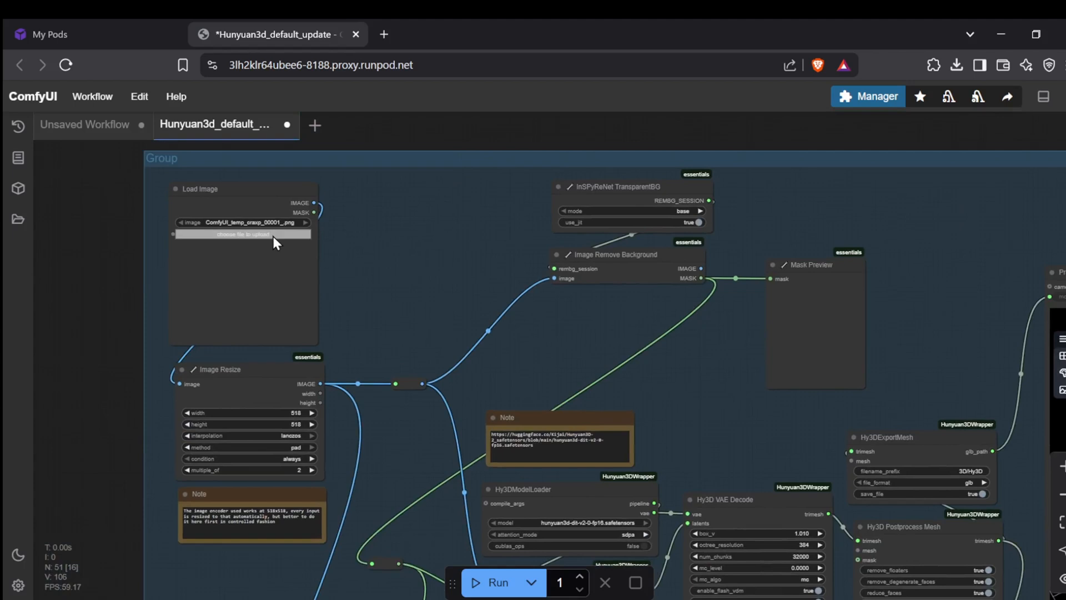
left_click(243, 234)
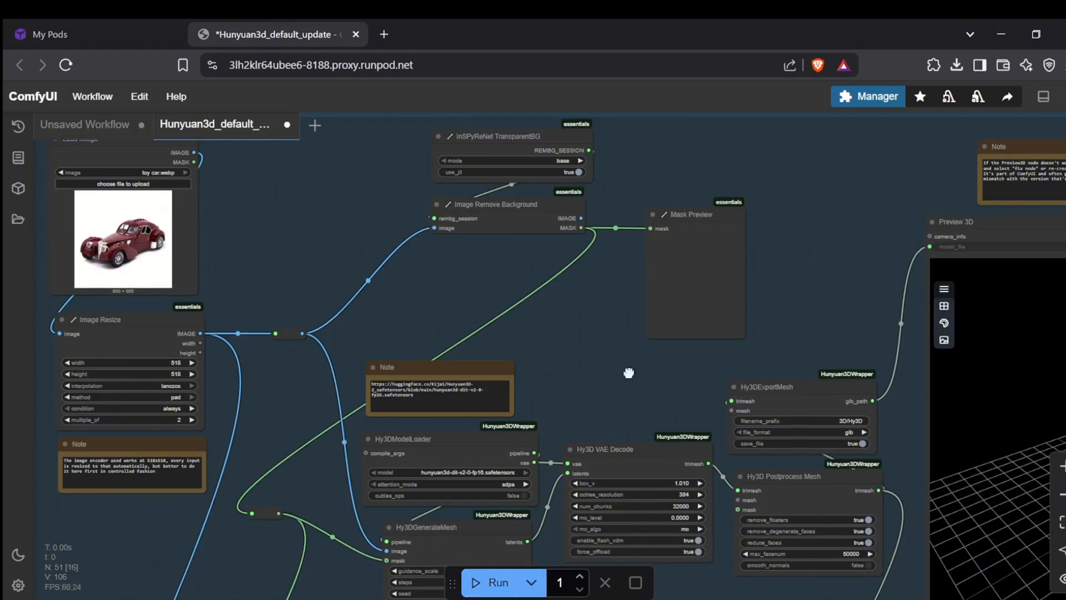
left_click(495, 582)
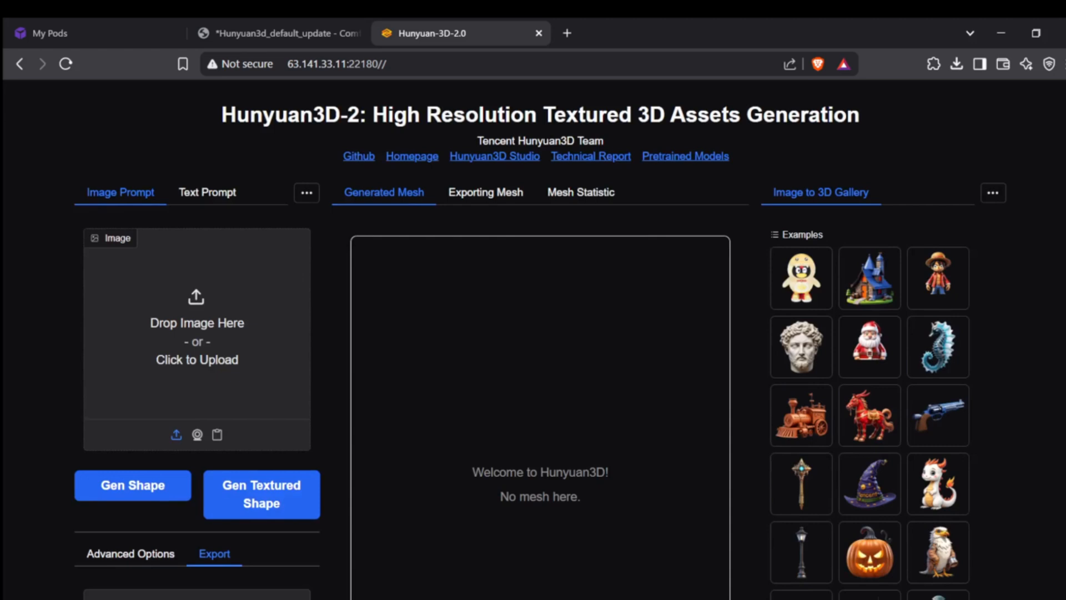
- Start generating a textured 3D shape from the uploaded red toy car photo
scroll("down", 3)
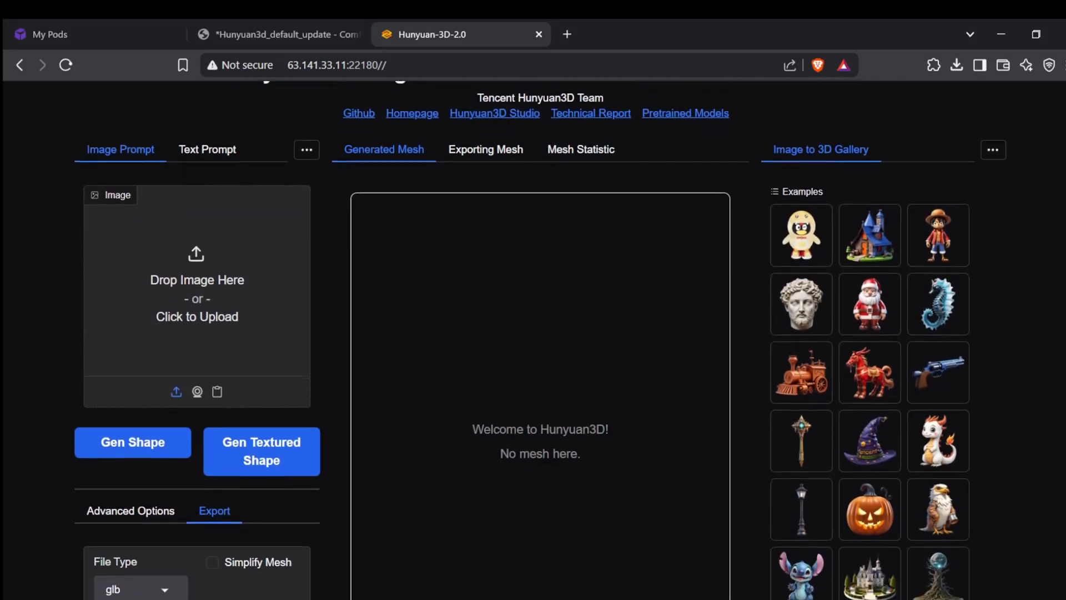
scroll("down", 3)
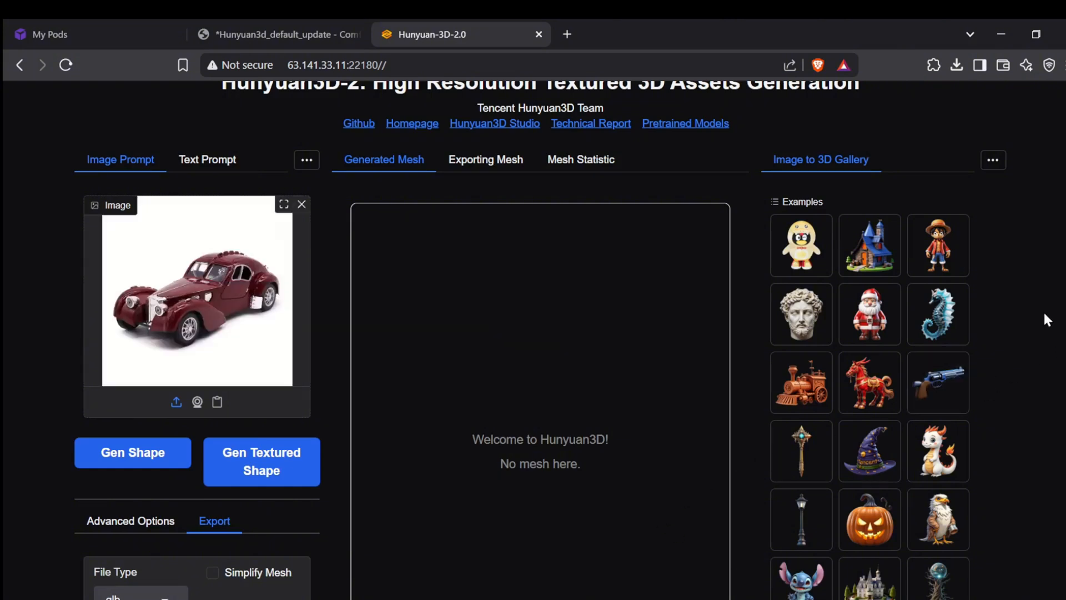
scroll("down", 3)
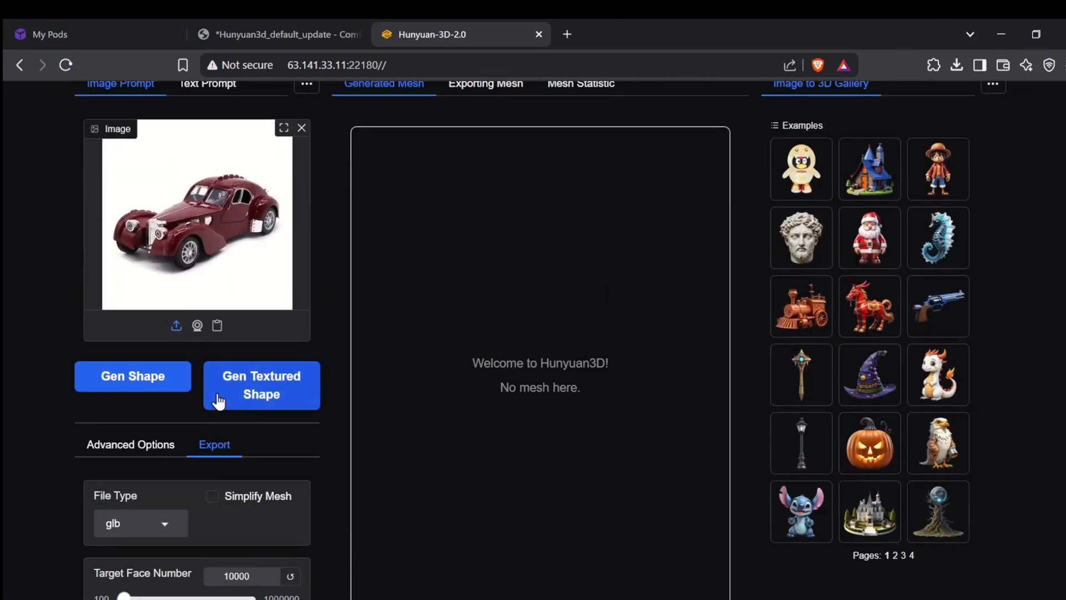
left_click(261, 385)
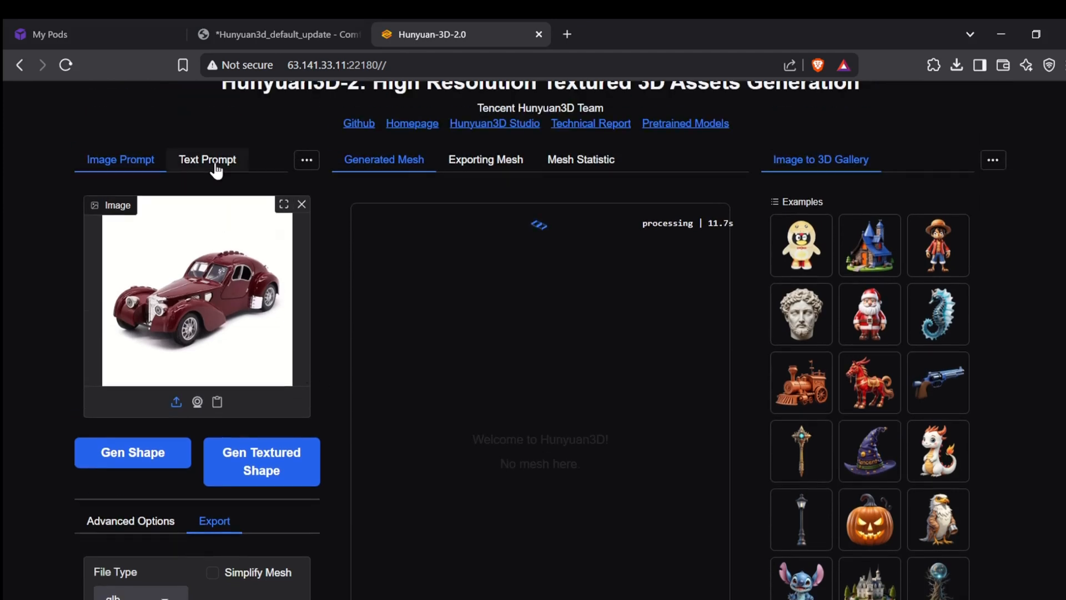
- Glance at the Text Prompt tab, then return to Image Prompt
left_click(207, 160)
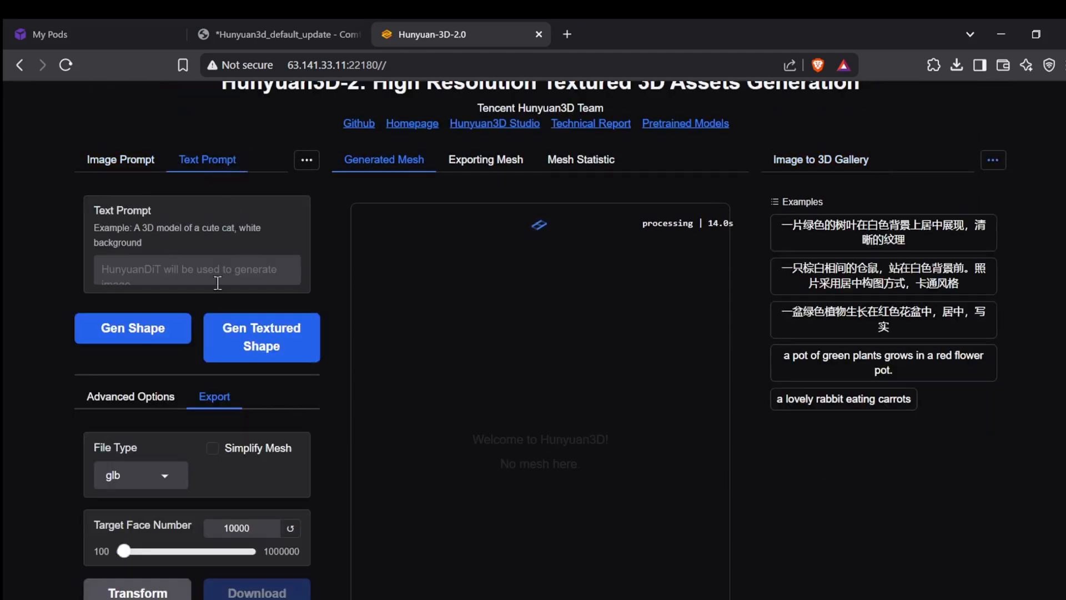
scroll("down", 3)
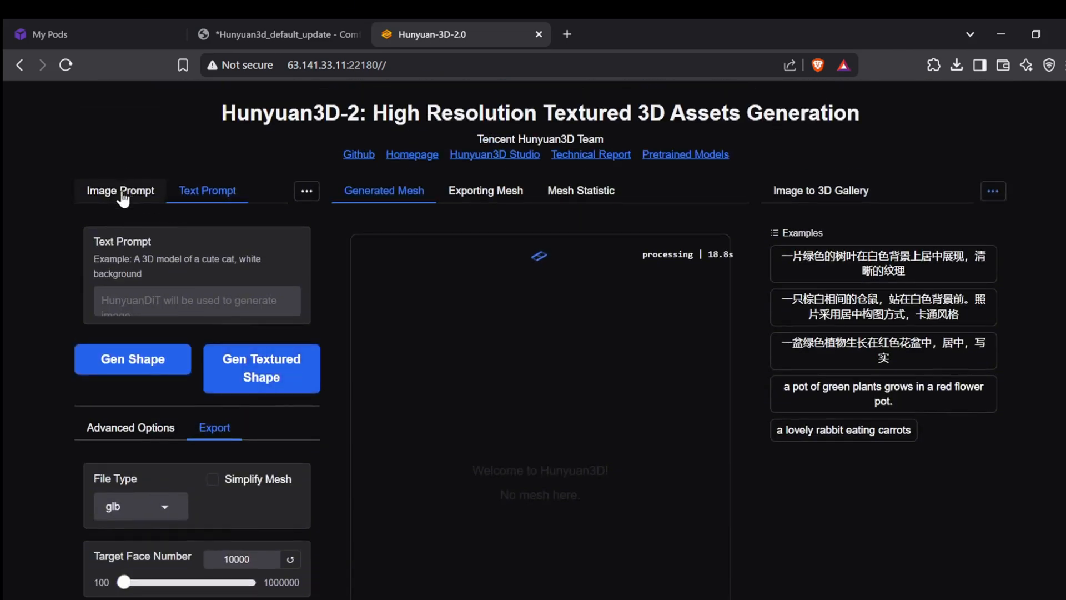
left_click(120, 191)
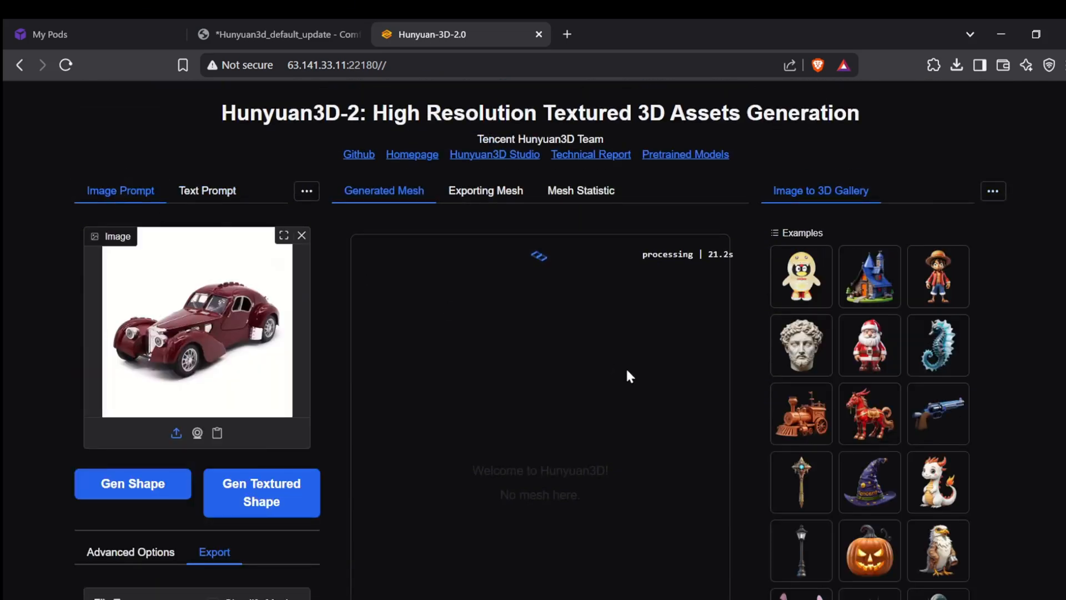
- Orbit the maroon textured car in Generated Mesh to view its rear, front and both sides
scroll("down", 3)
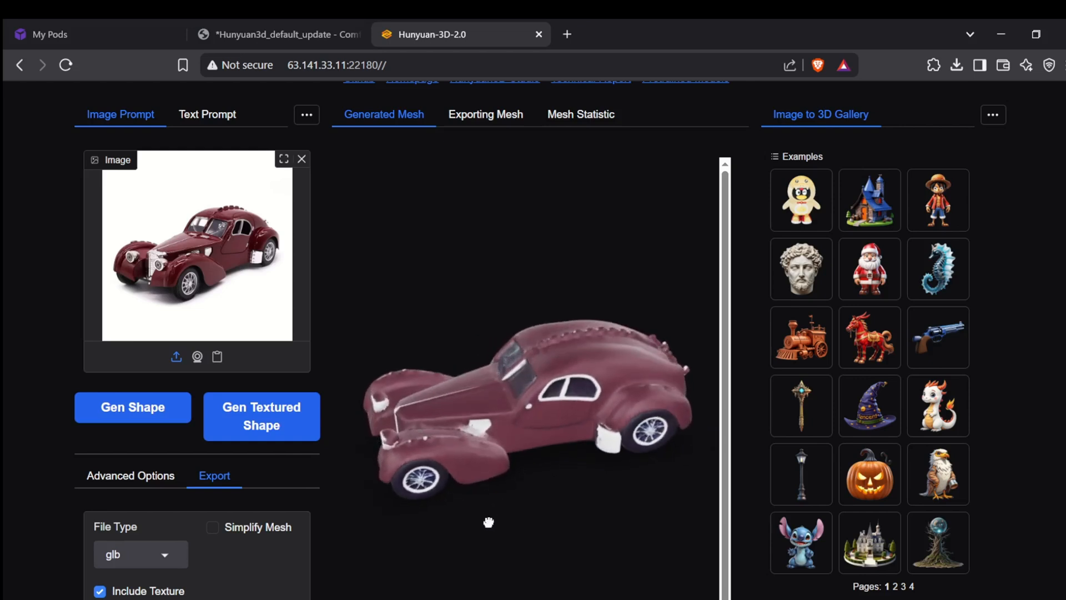
left_click_drag(488, 522, 379, 462)
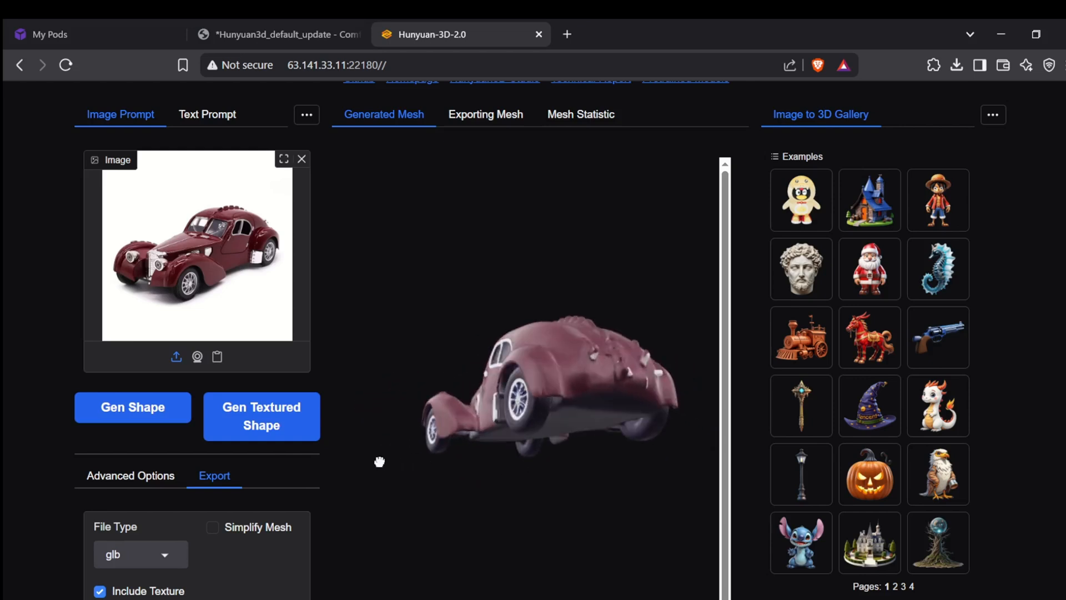
left_click_drag(380, 462, 578, 488)
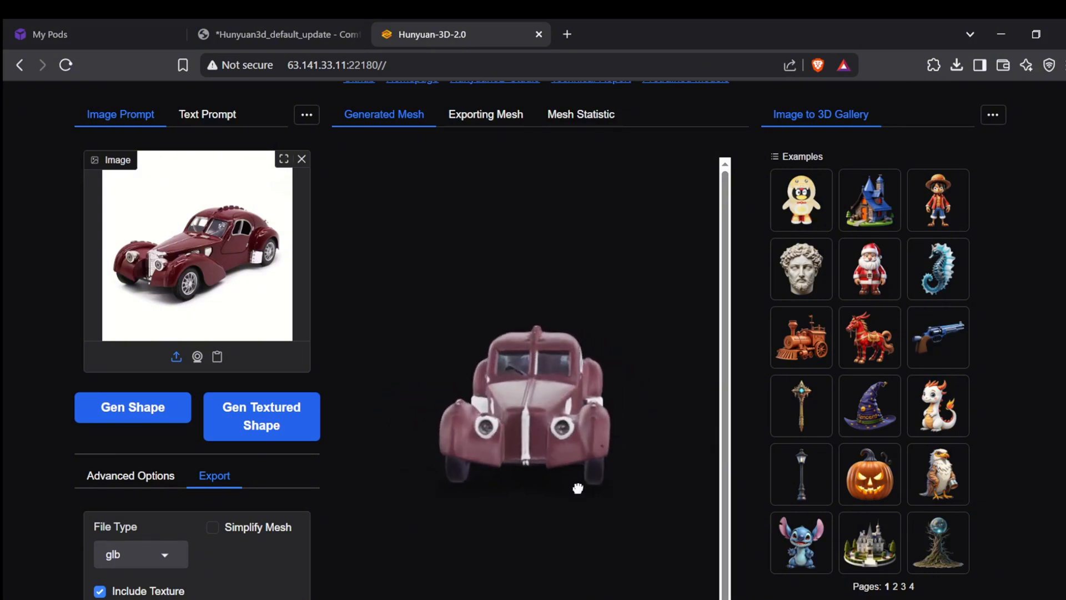
left_click_drag(578, 487, 621, 471)
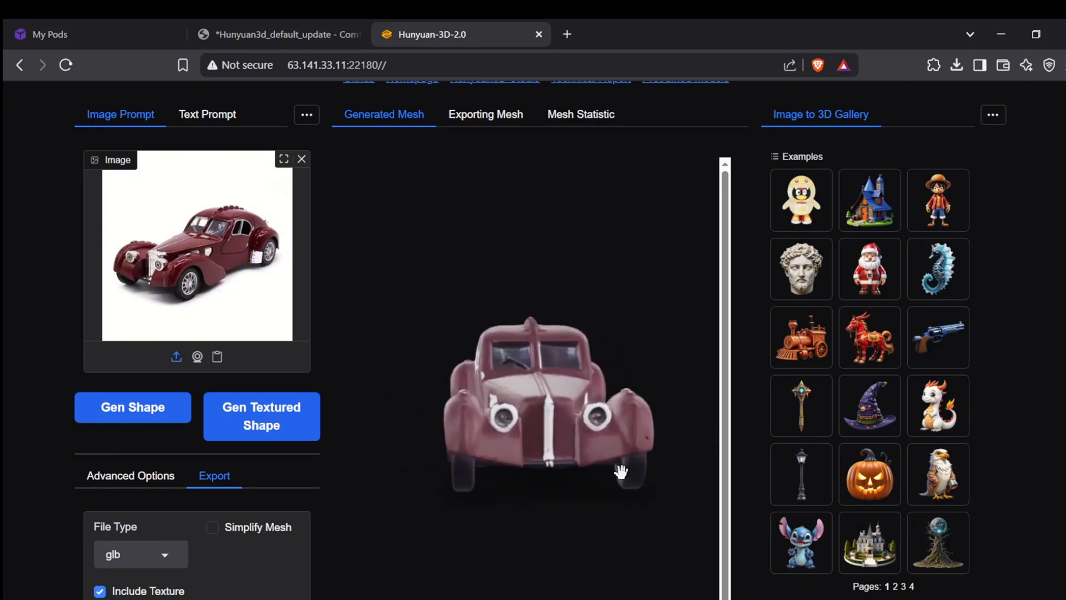
left_click_drag(621, 472, 623, 491)
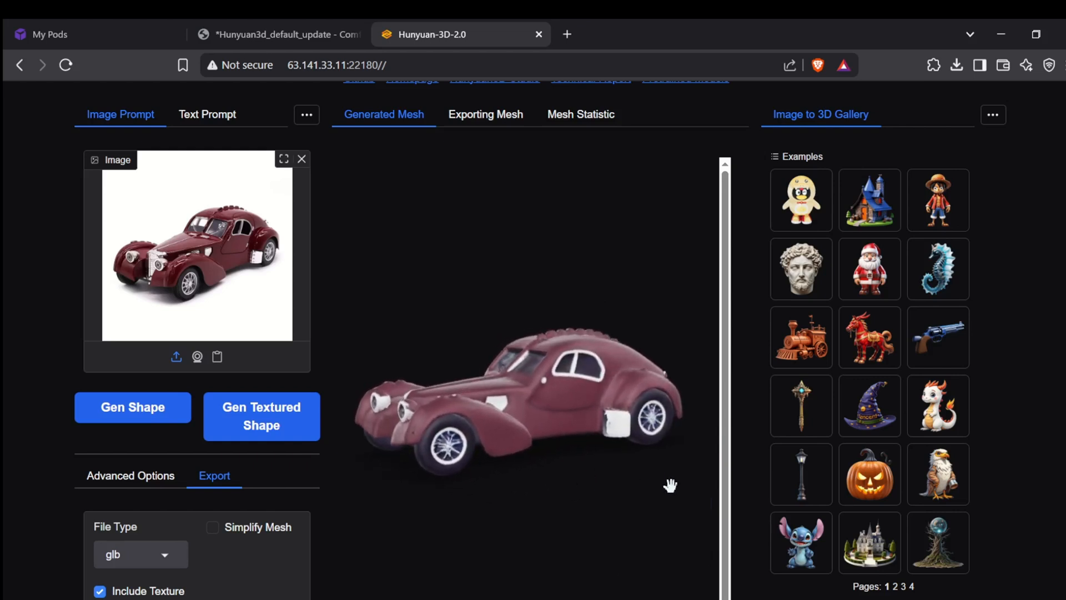
left_click_drag(669, 485, 590, 446)
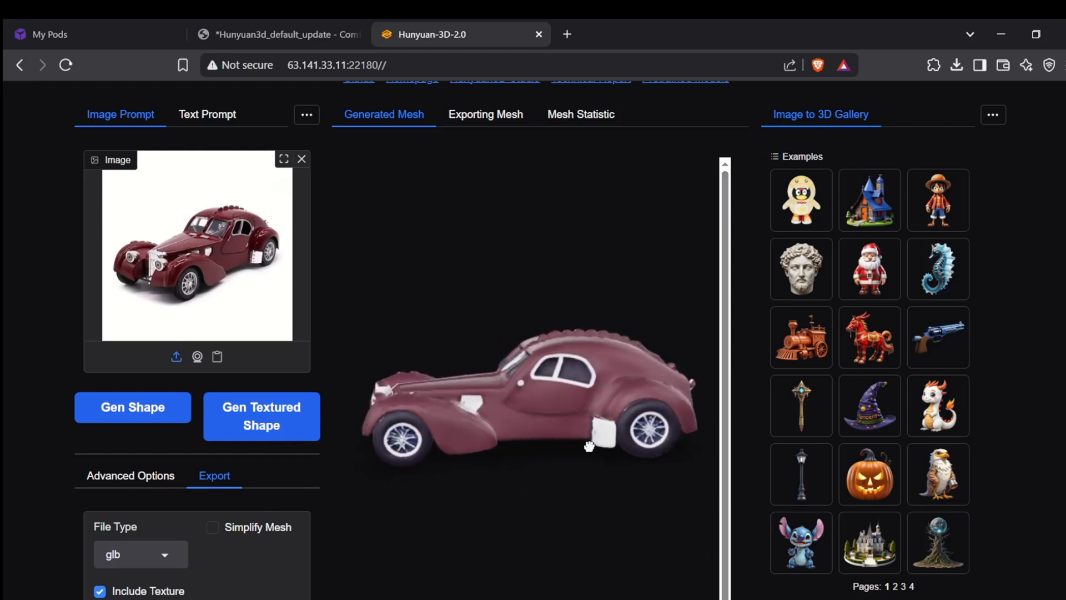
left_click_drag(590, 448, 564, 438)
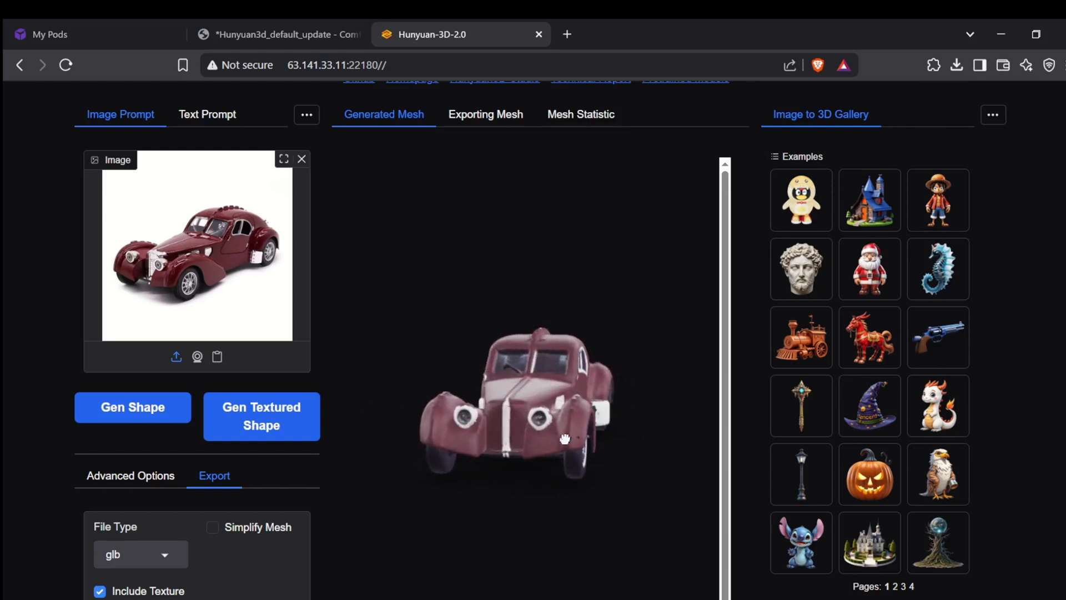
left_click_drag(564, 439, 610, 525)
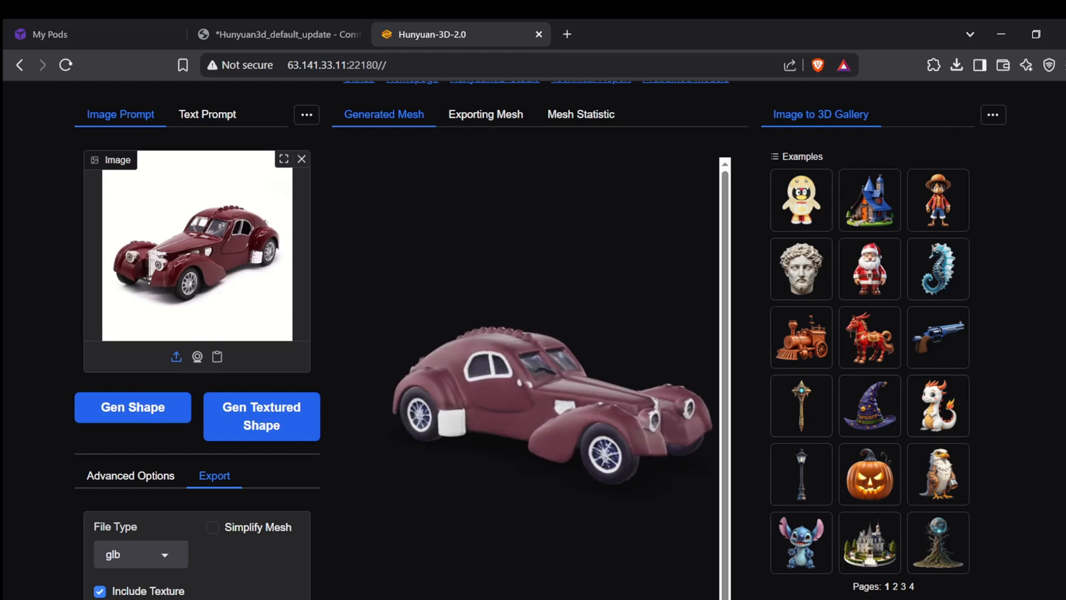
scroll("down", 3)
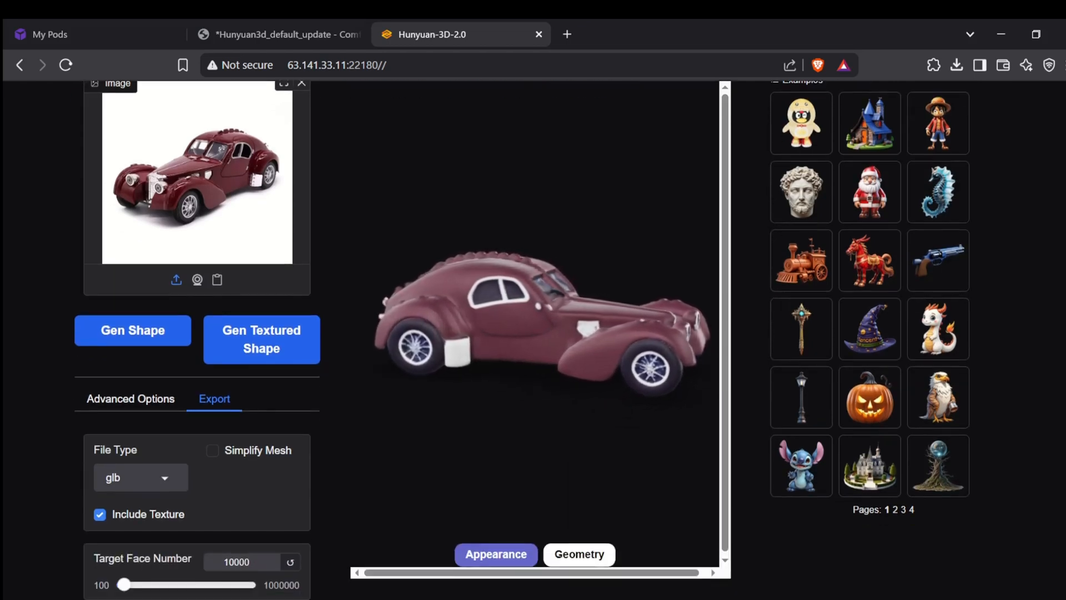